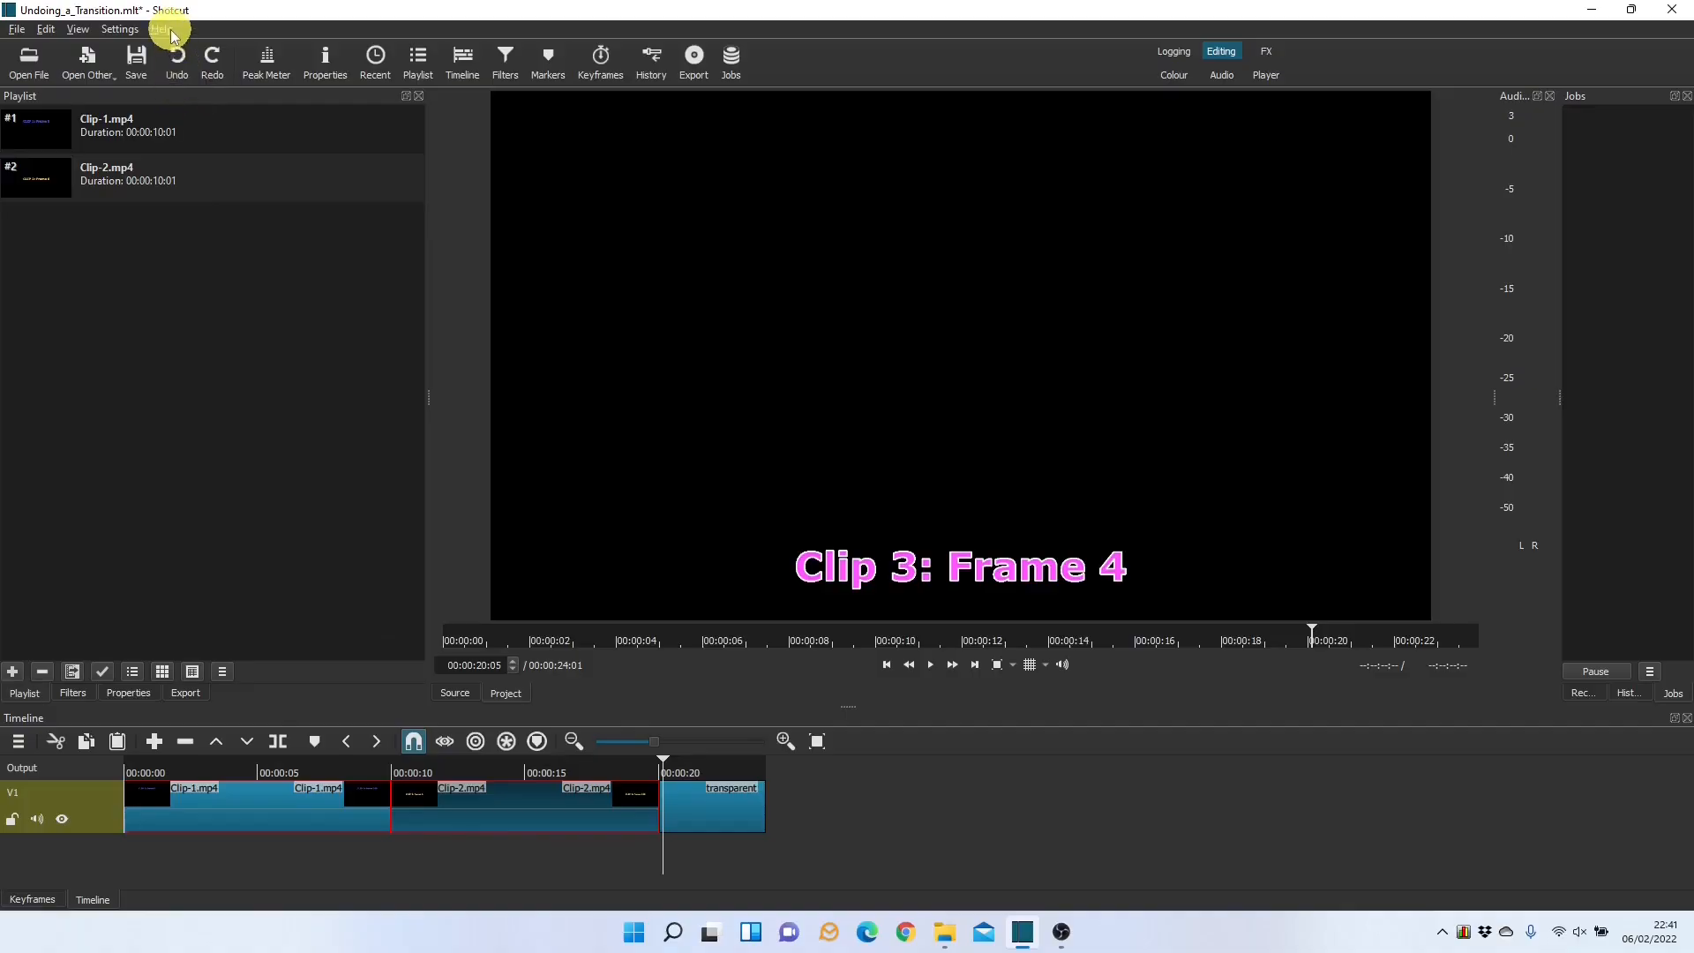
# - View Shotcut's version information from the Help menu, then dismiss it
pyautogui.click(161, 29)
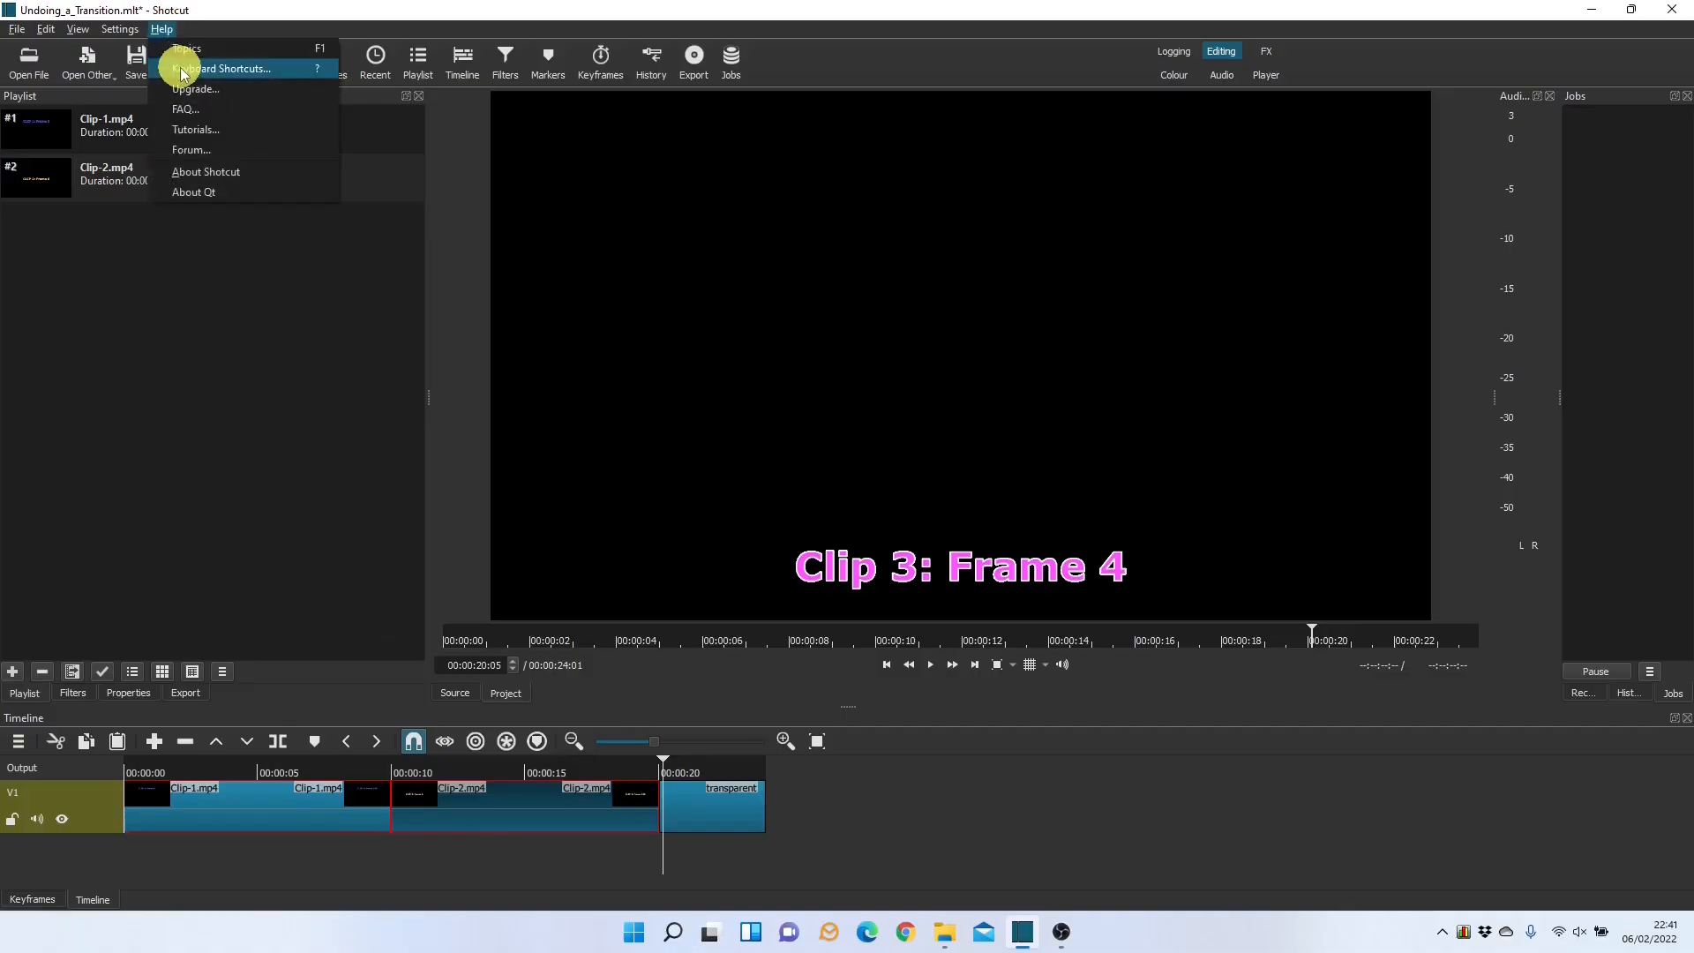
pyautogui.click(206, 172)
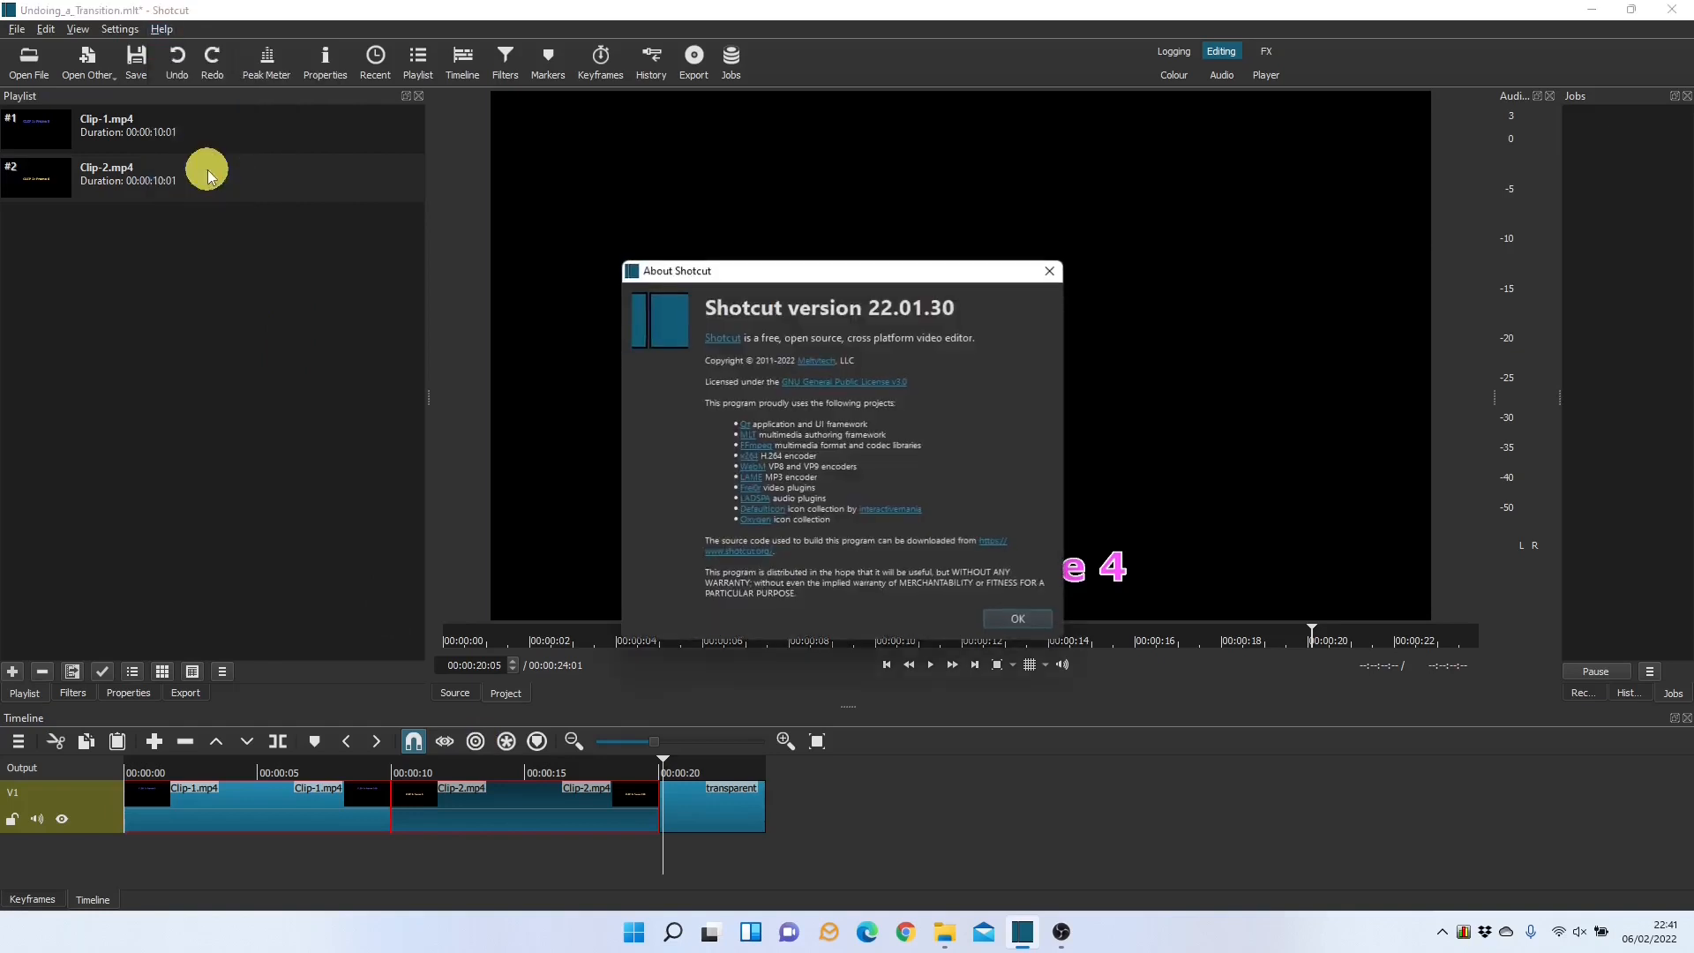
pyautogui.moveTo(971, 315)
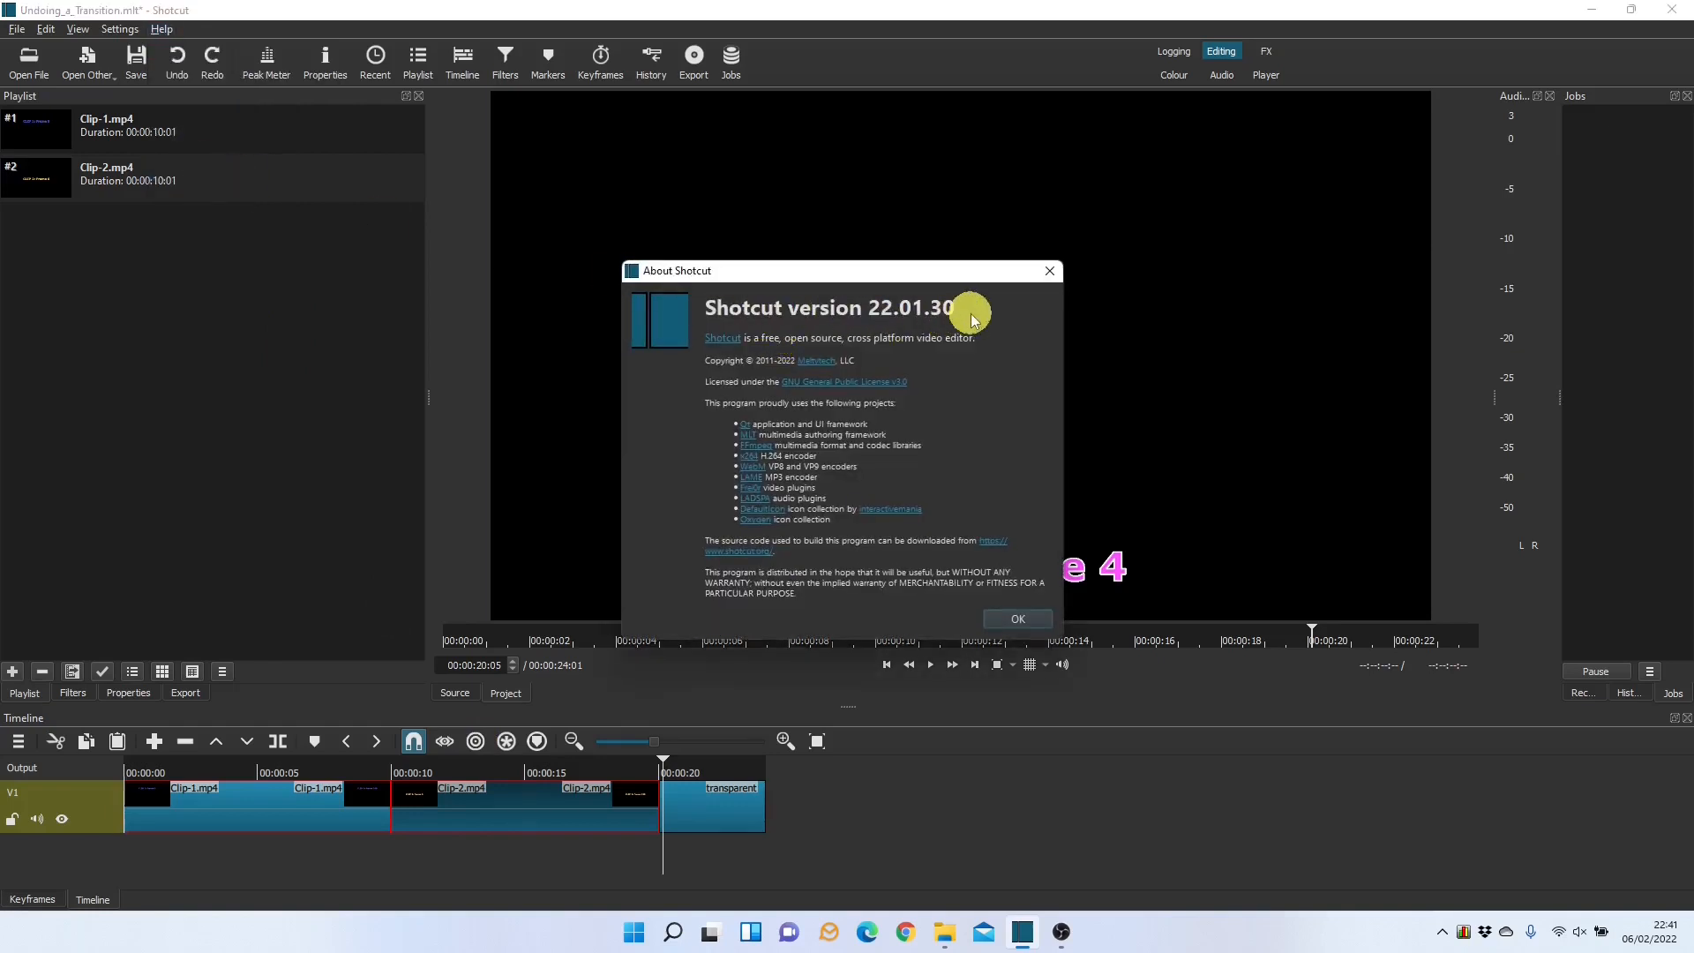
pyautogui.click(1015, 617)
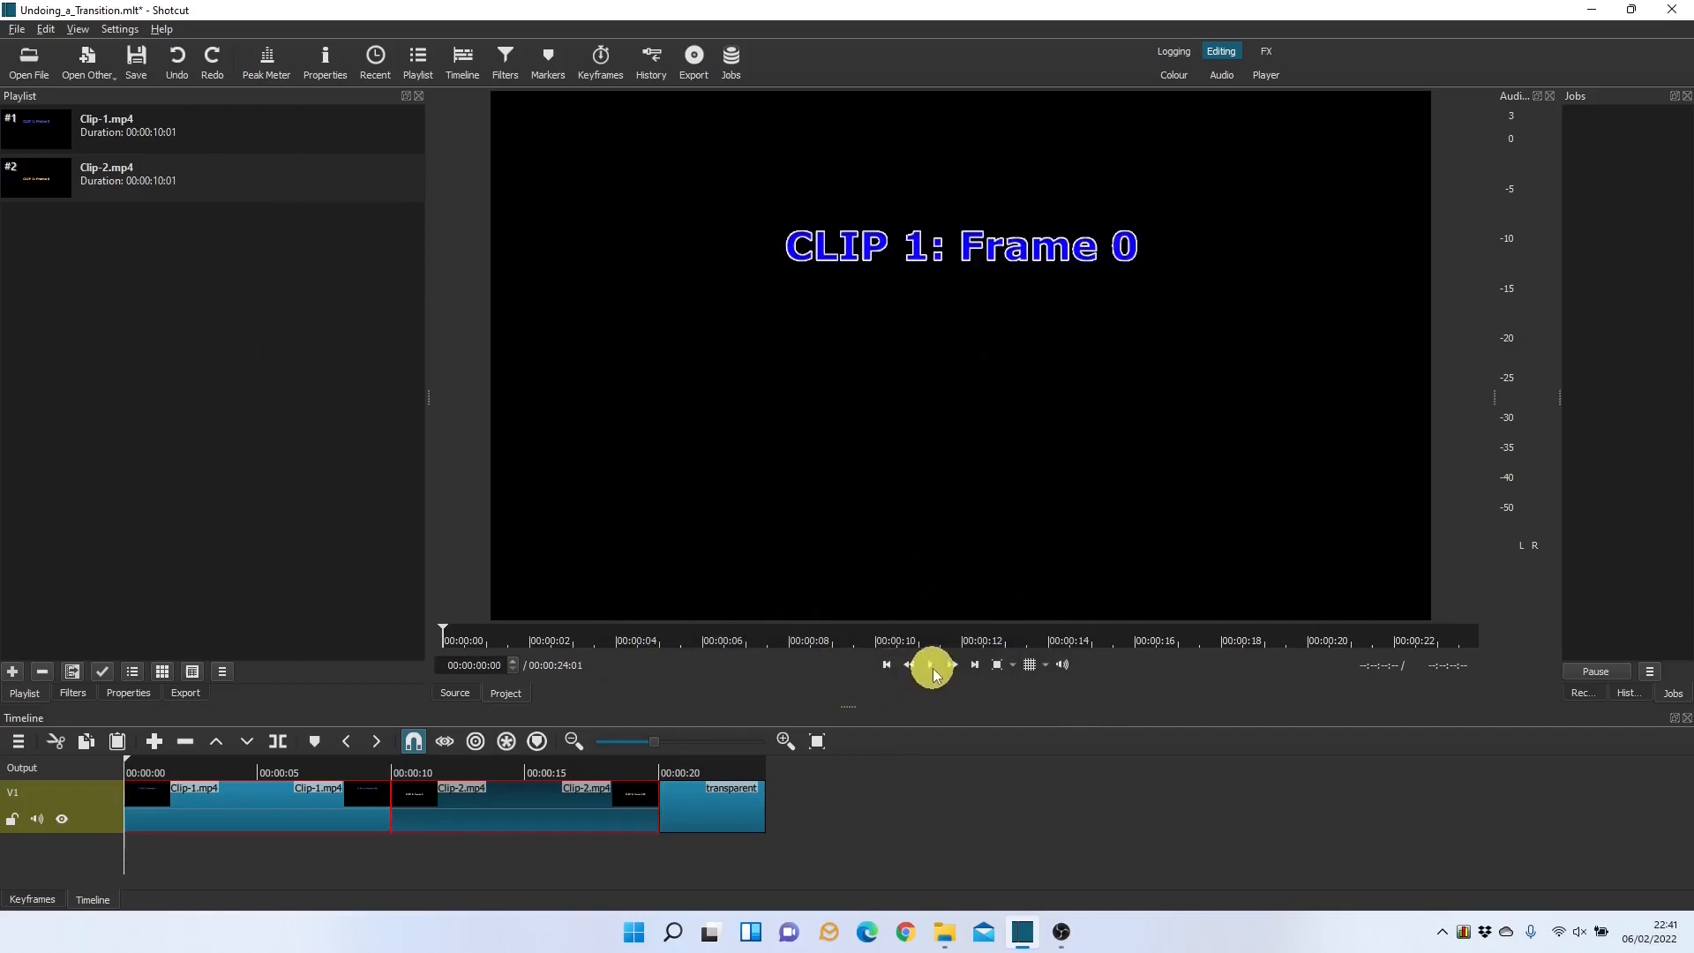
# - Play through the original timeline, previewing clip 2 and the final clip
pyautogui.click(928, 663)
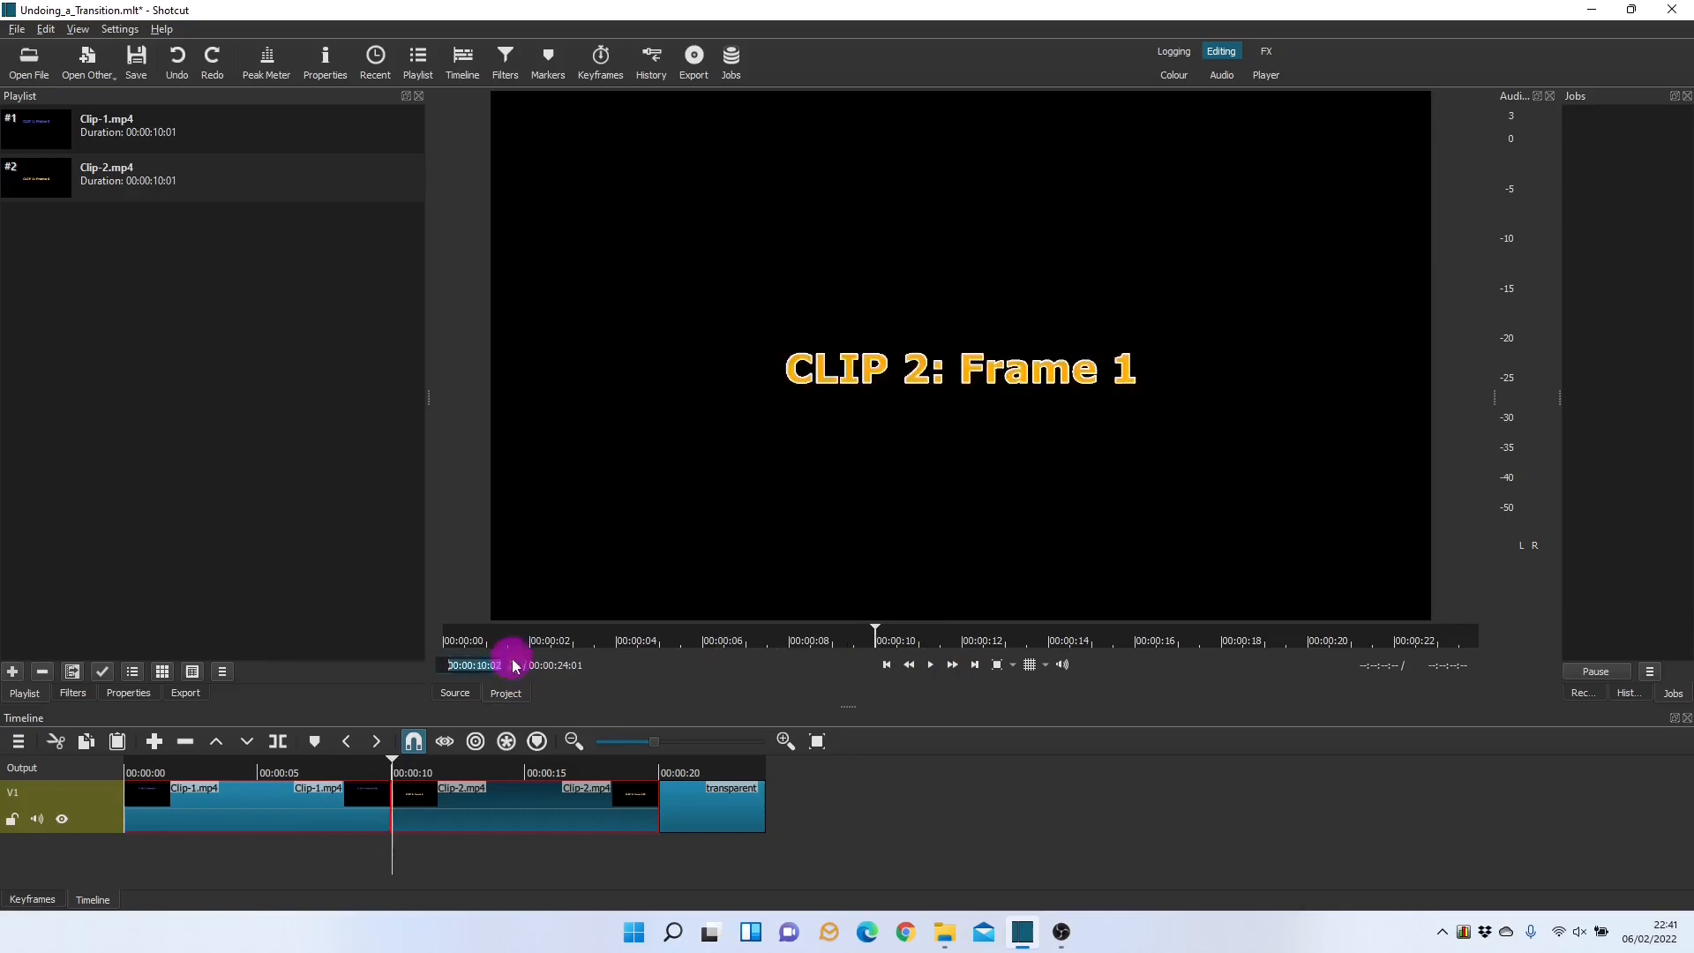
pyautogui.click(928, 665)
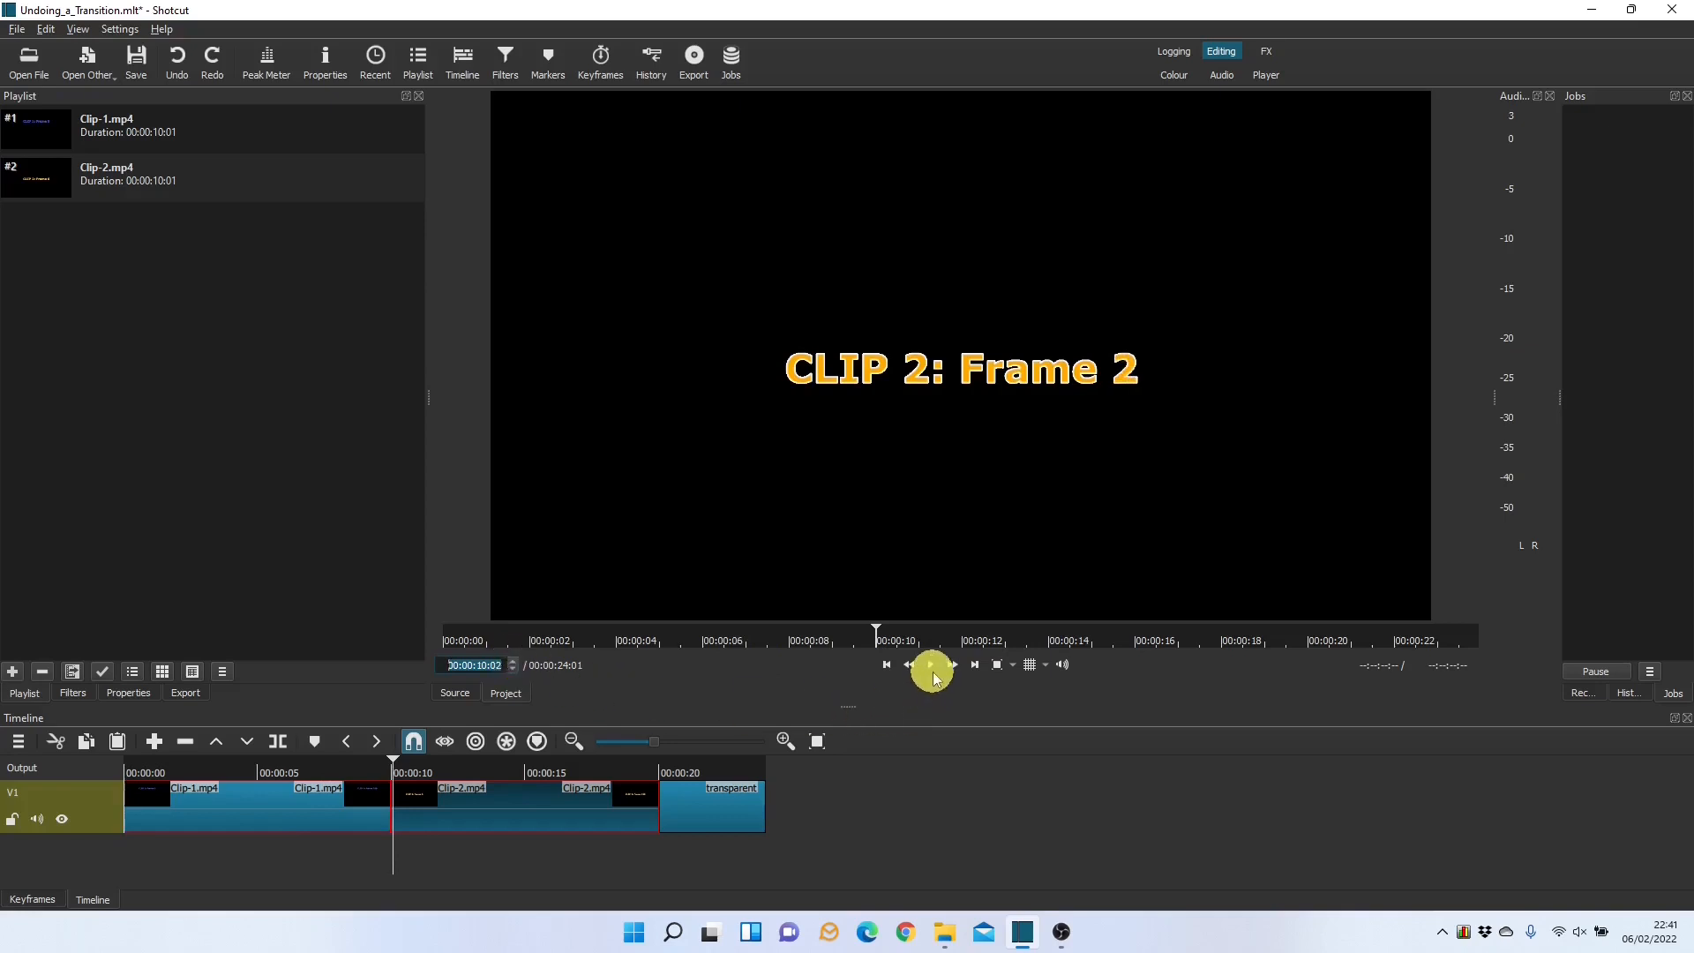
pyautogui.click(929, 664)
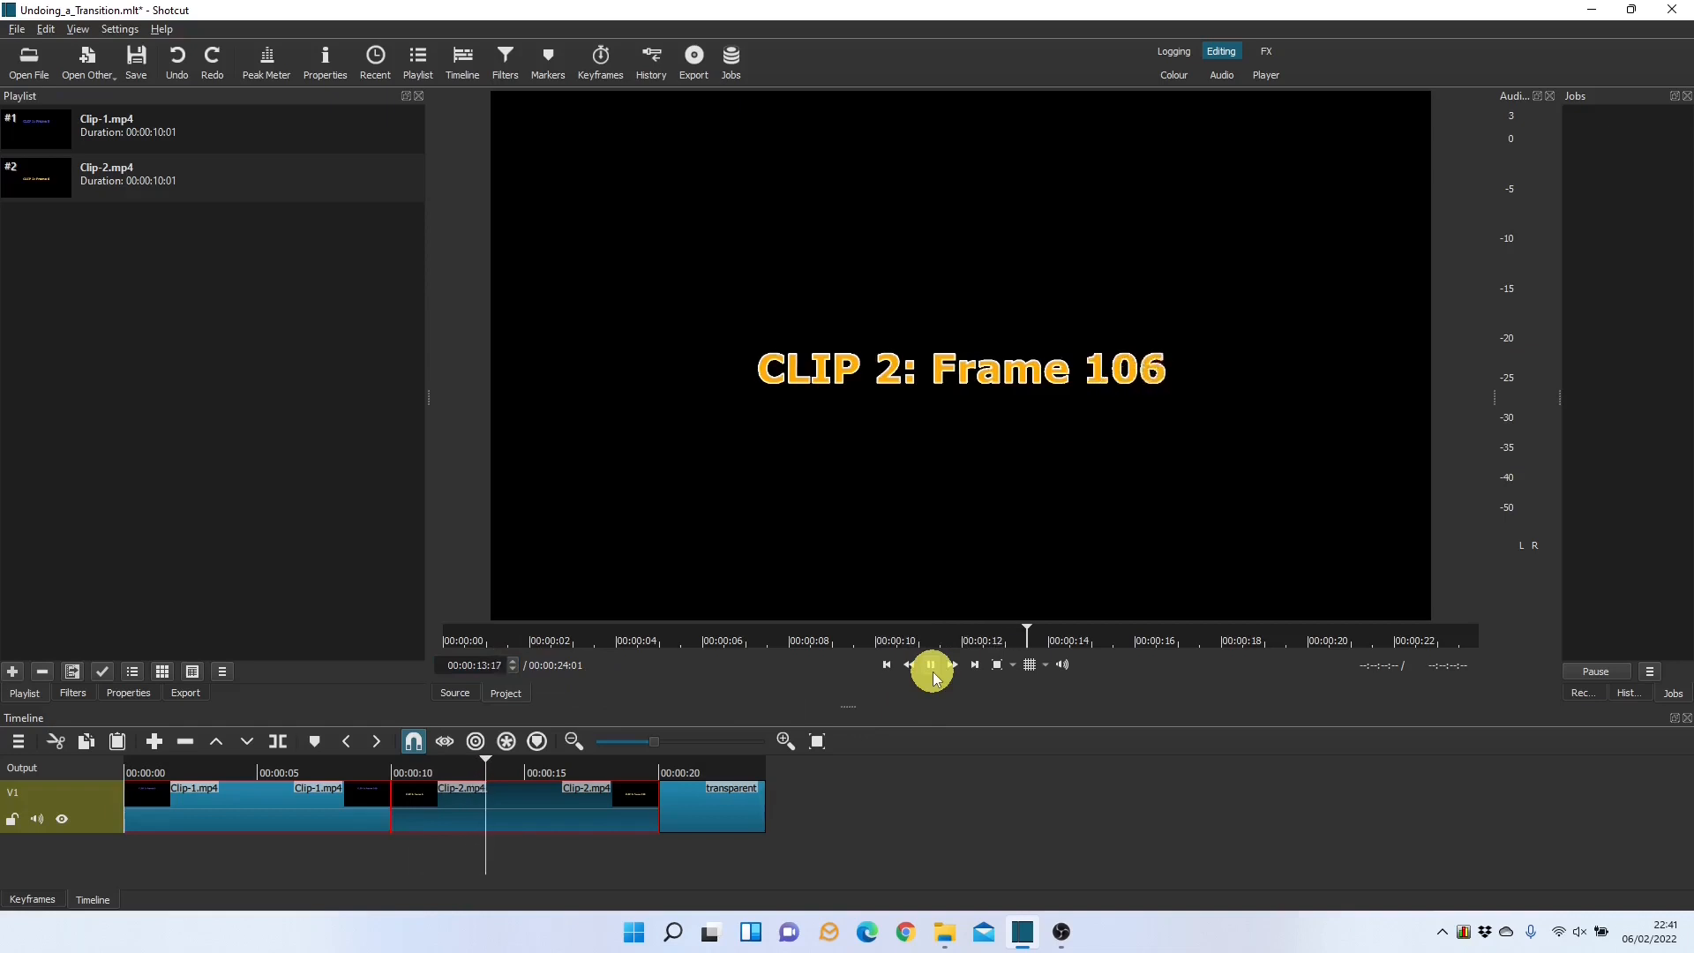
pyautogui.click(929, 664)
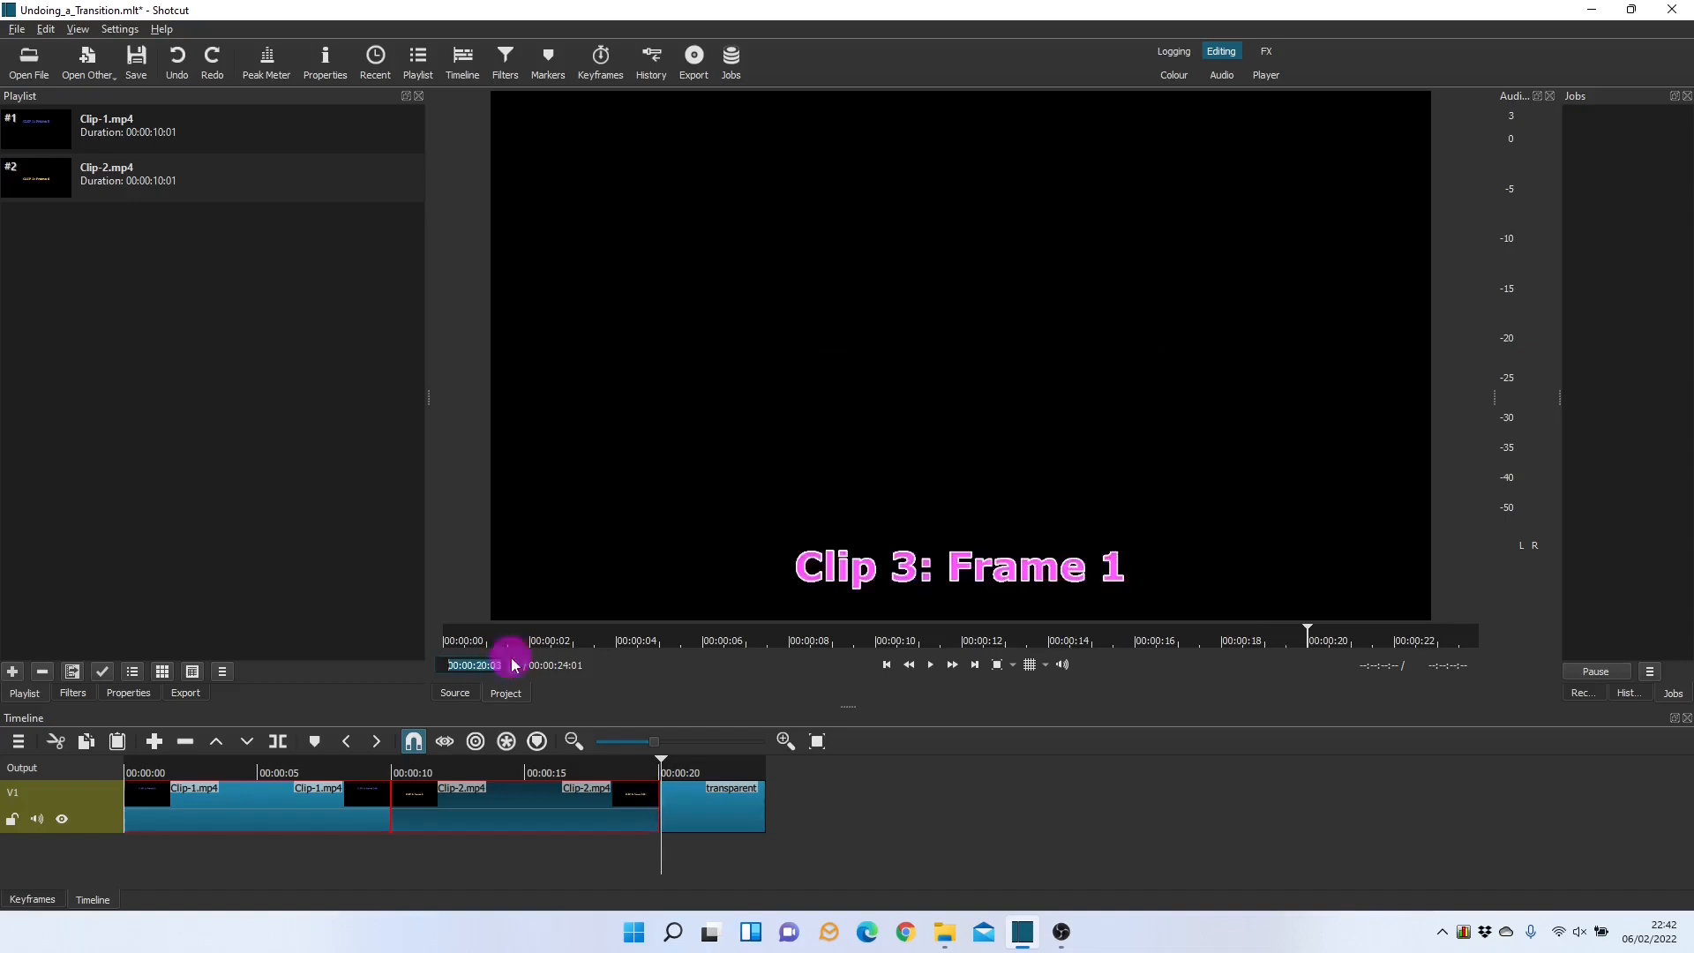
pyautogui.click(929, 664)
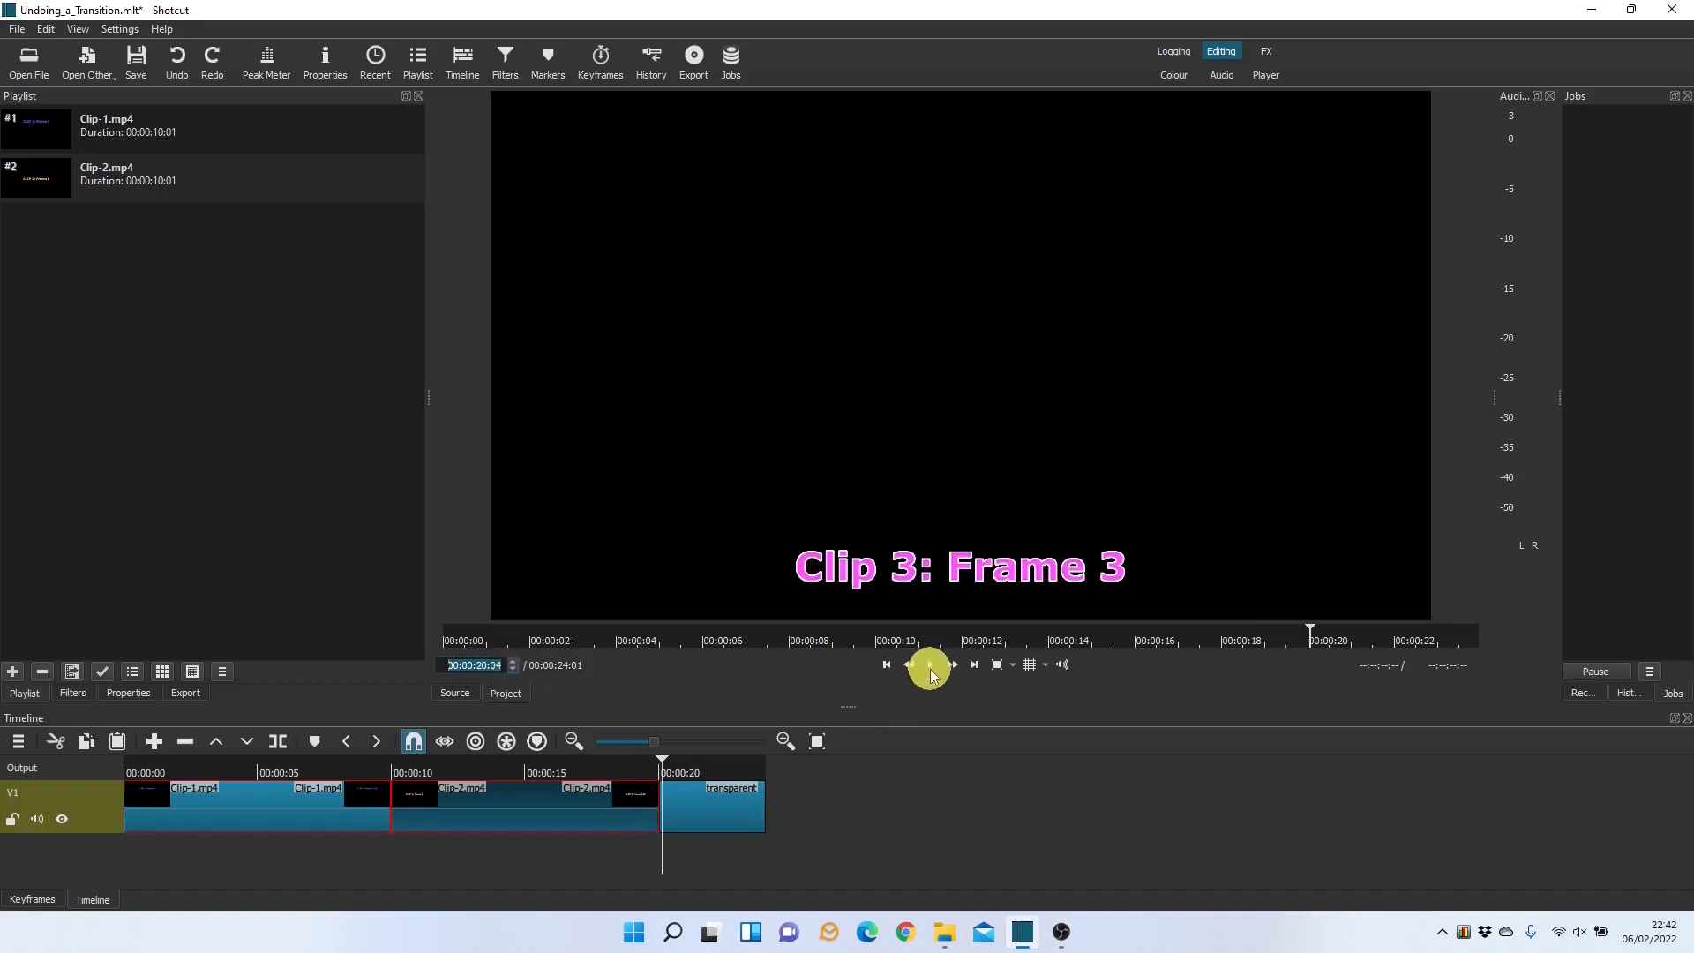
pyautogui.click(924, 664)
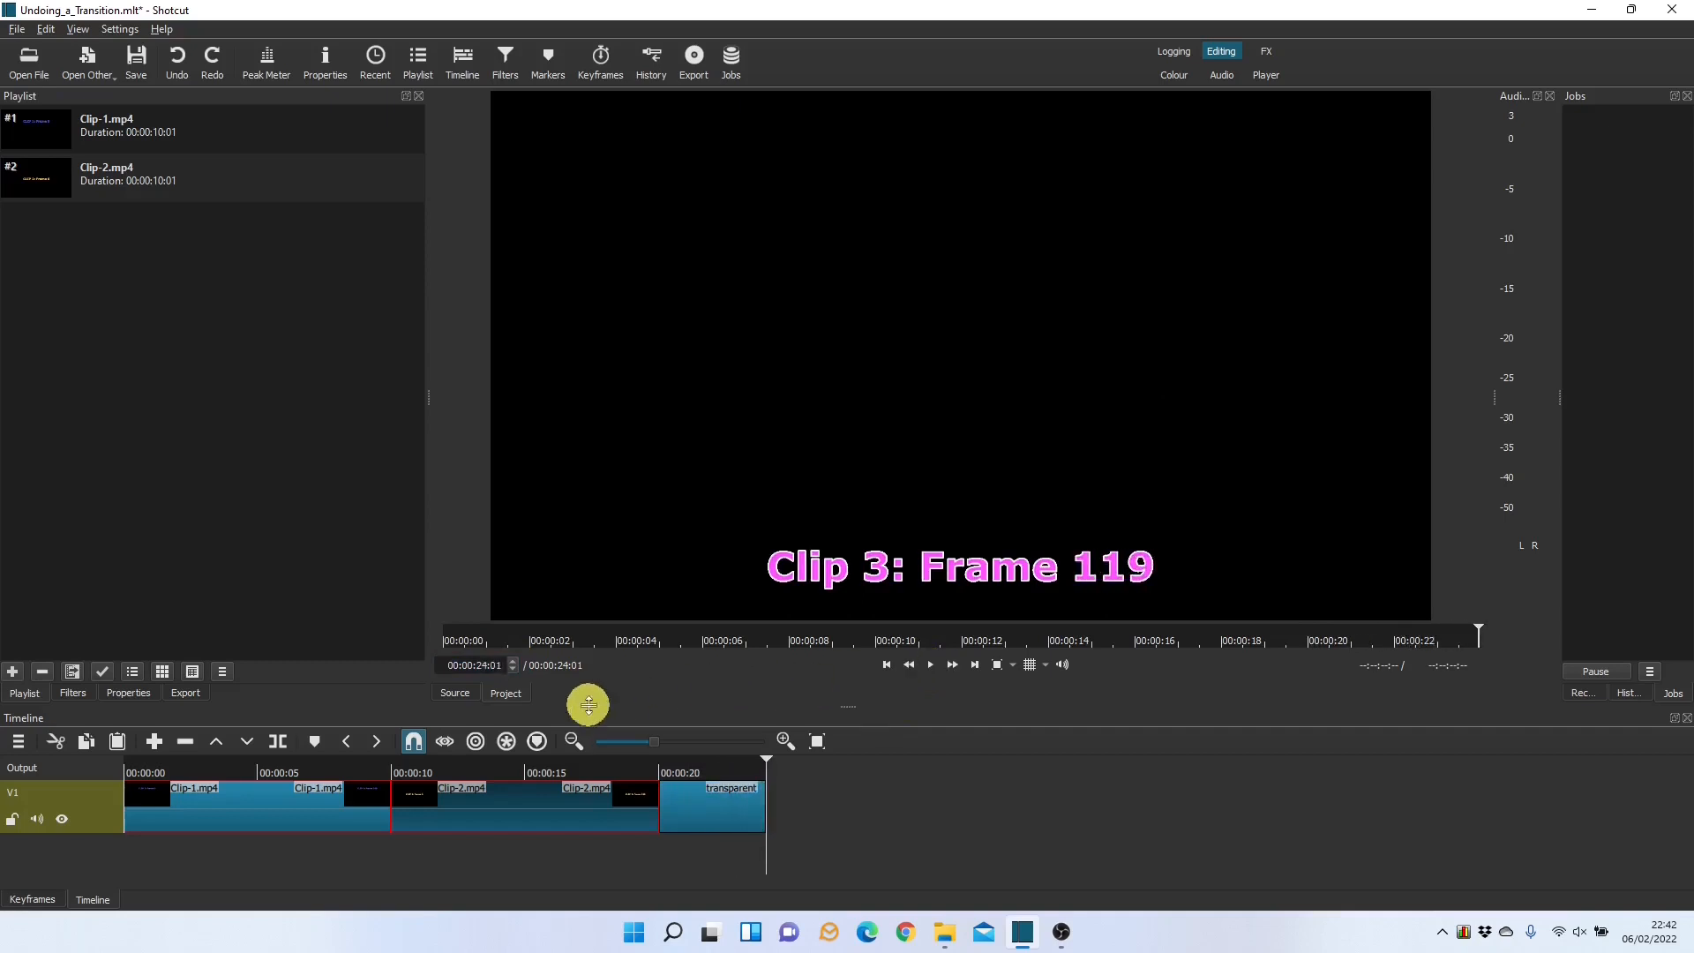
pyautogui.moveTo(476, 741)
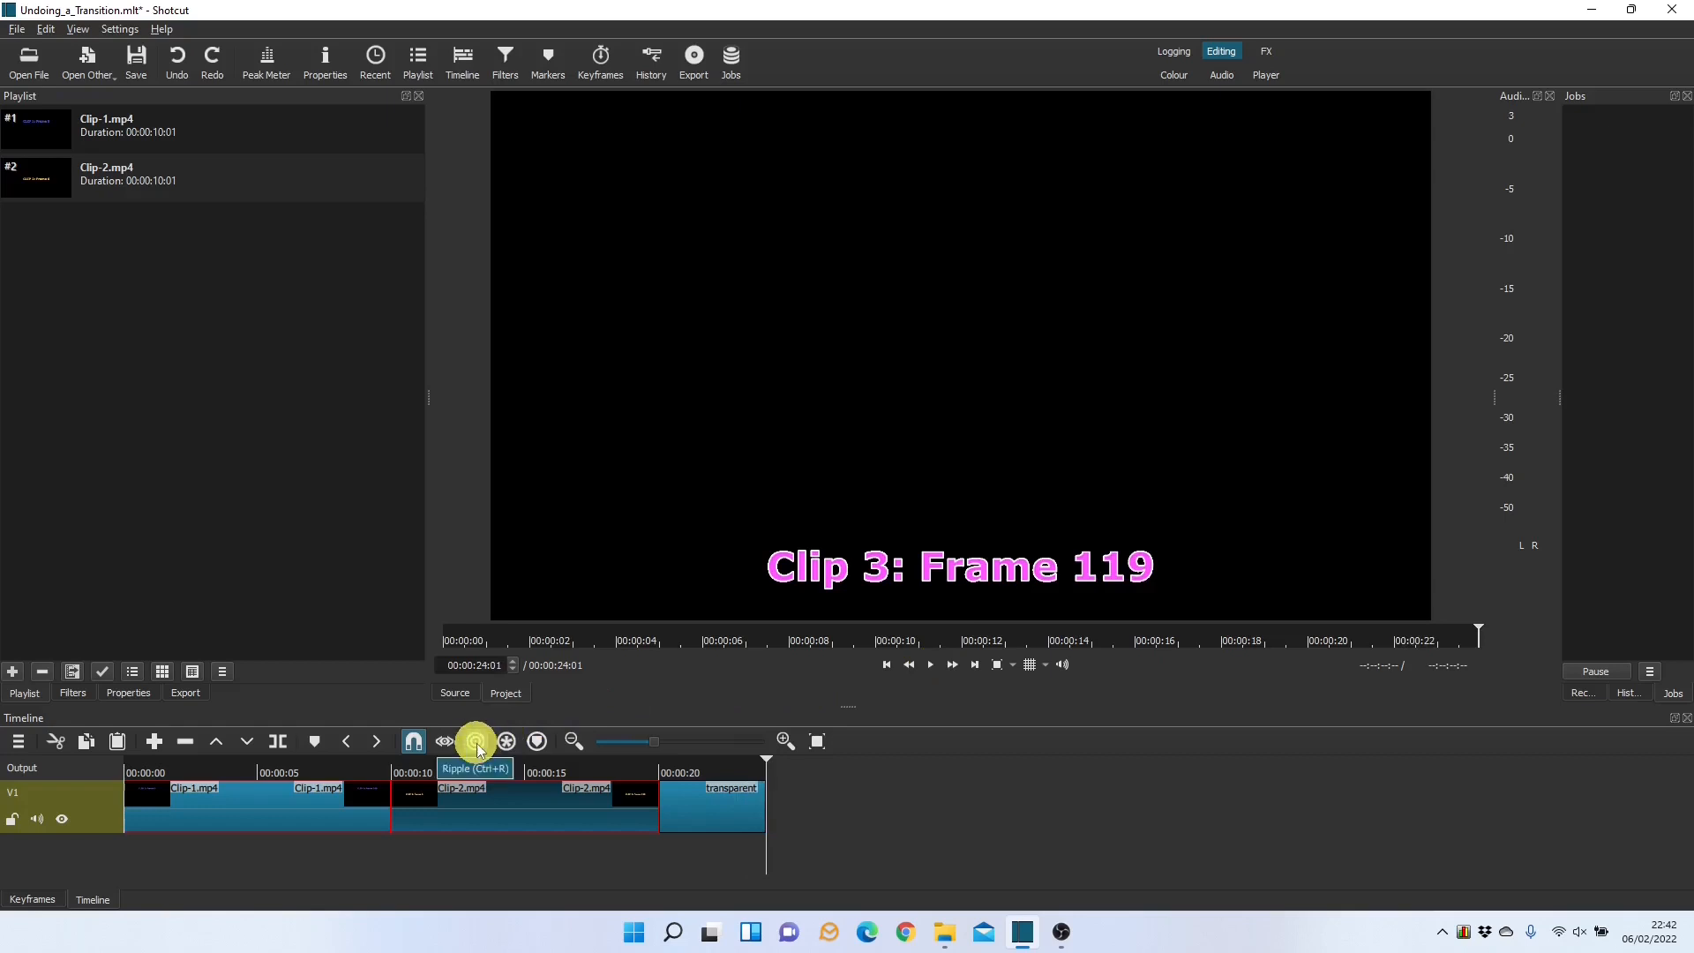
# - Turn on ripple editing and play through the new transition into clip 2
pyautogui.click(475, 741)
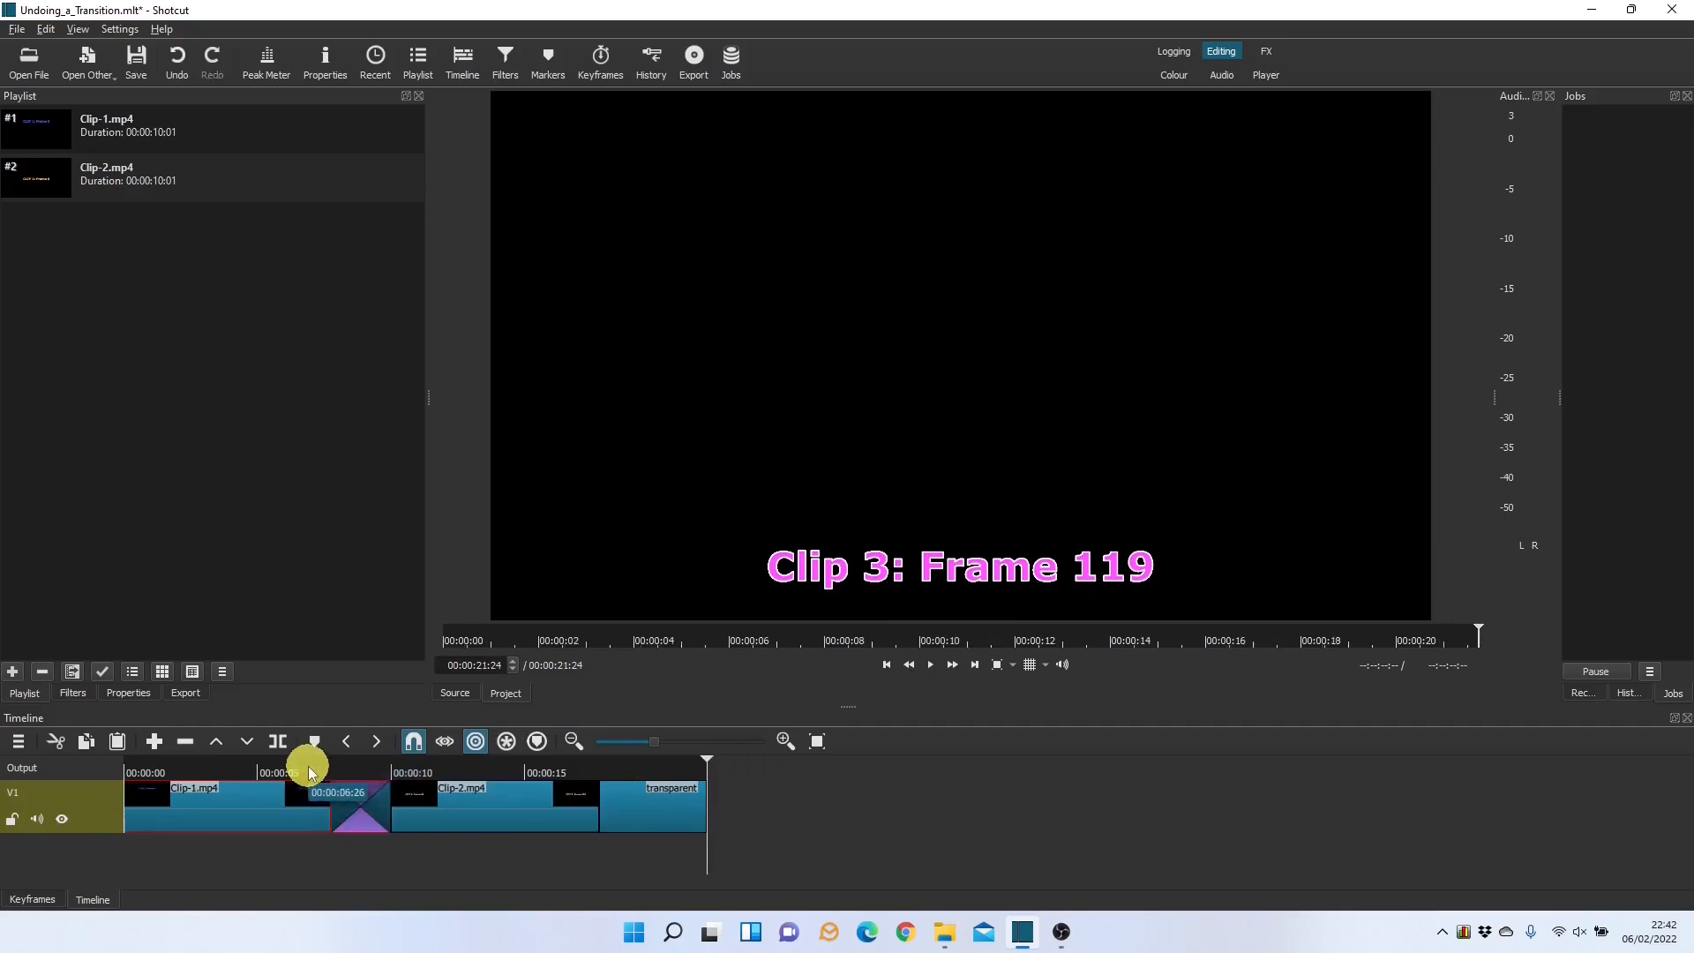
pyautogui.click(308, 774)
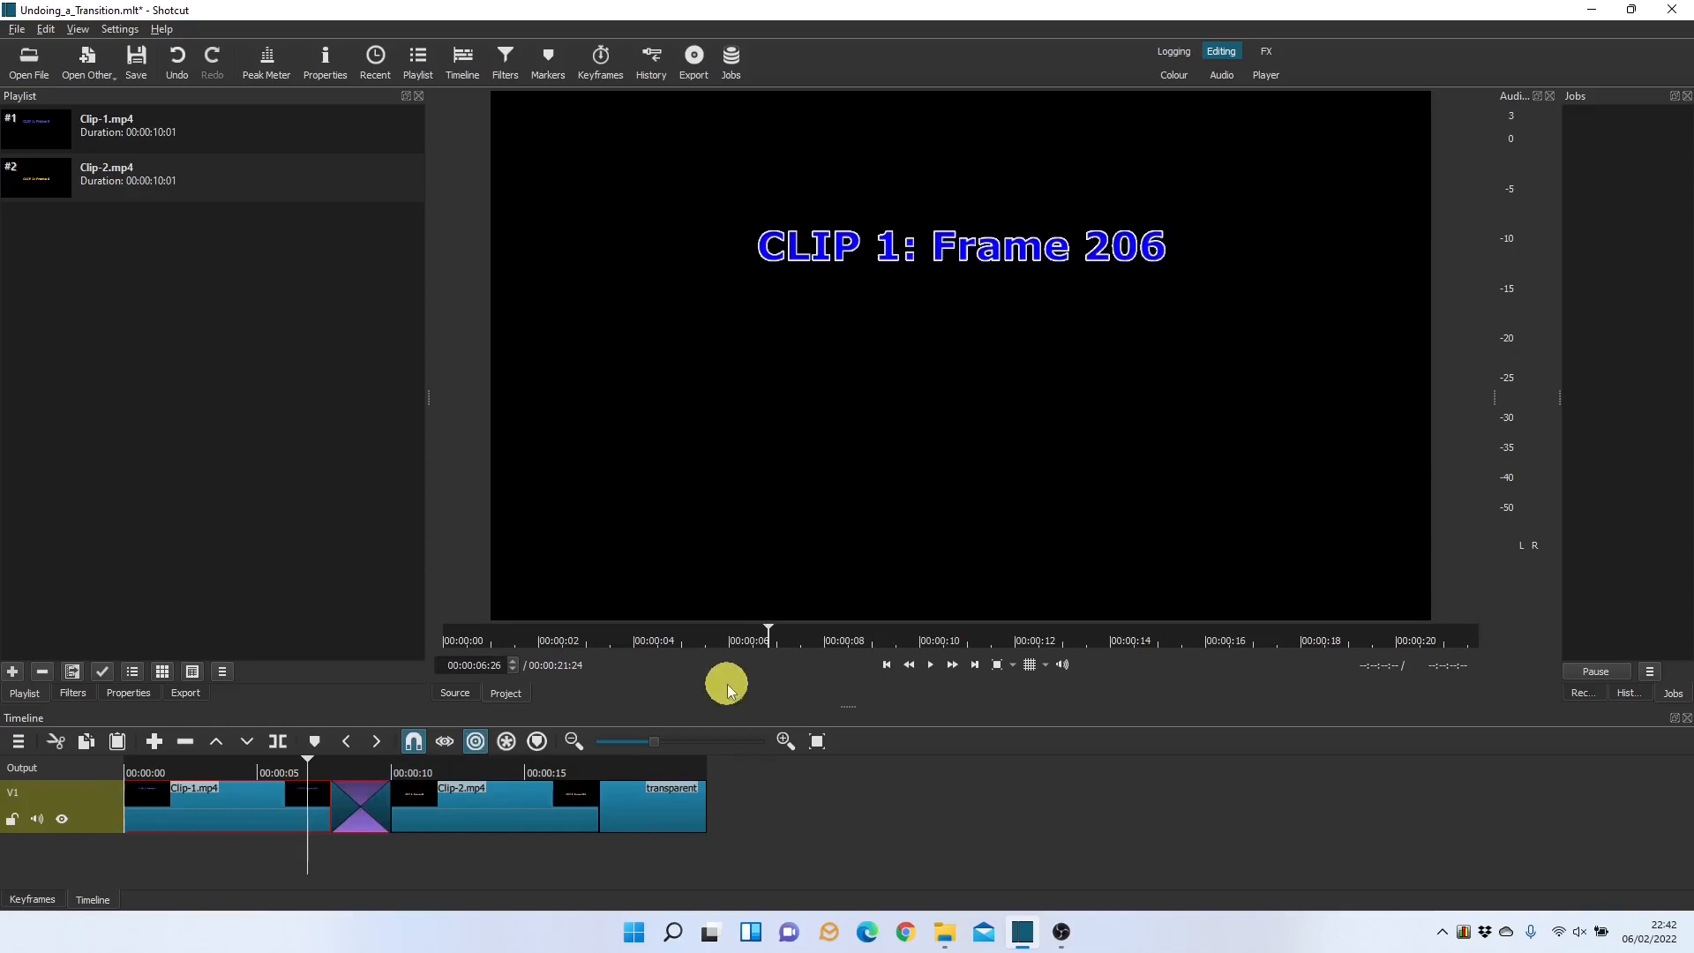
pyautogui.click(929, 665)
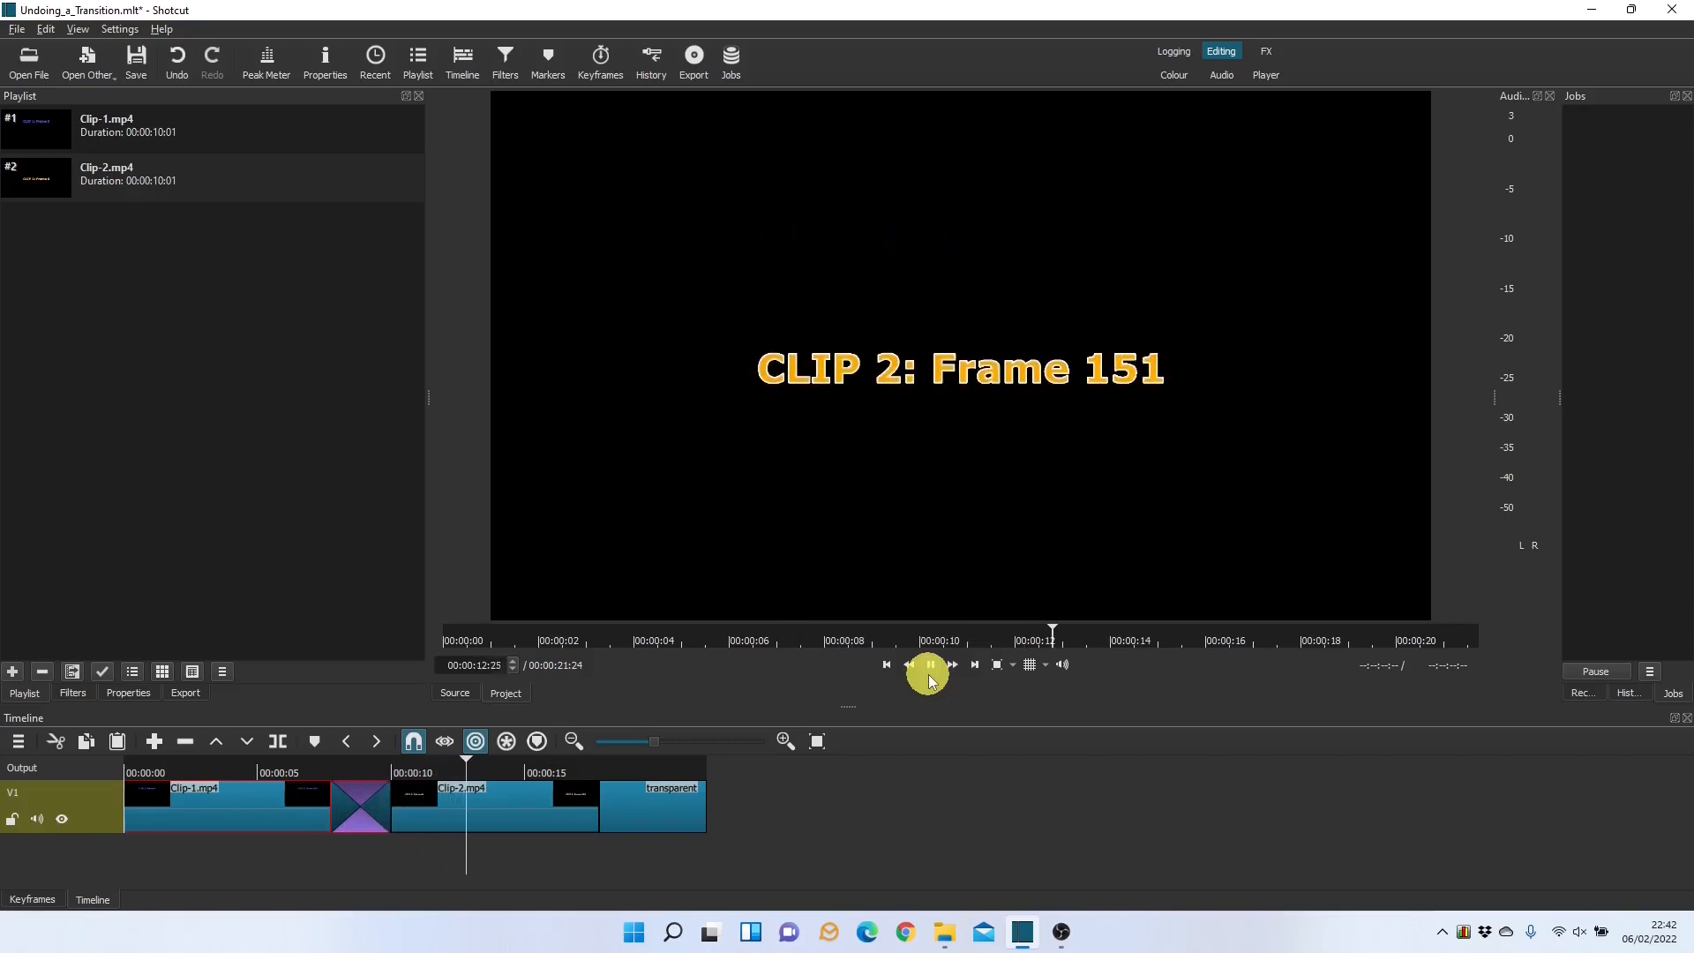
pyautogui.click(927, 664)
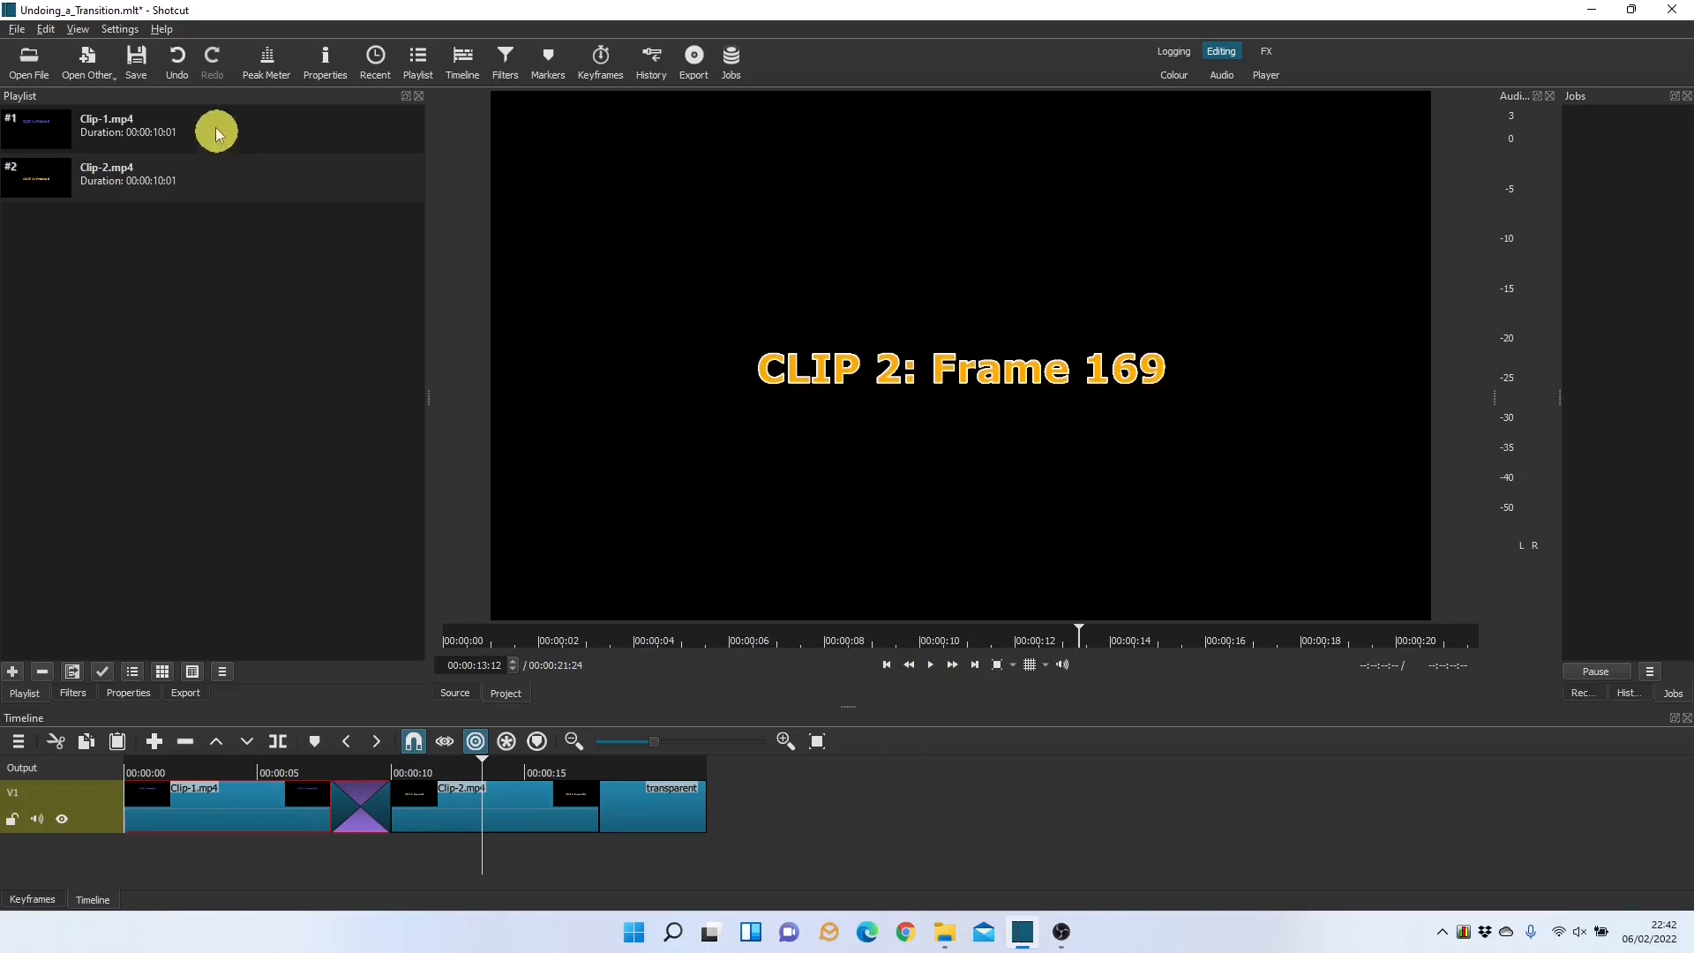
pyautogui.click(177, 59)
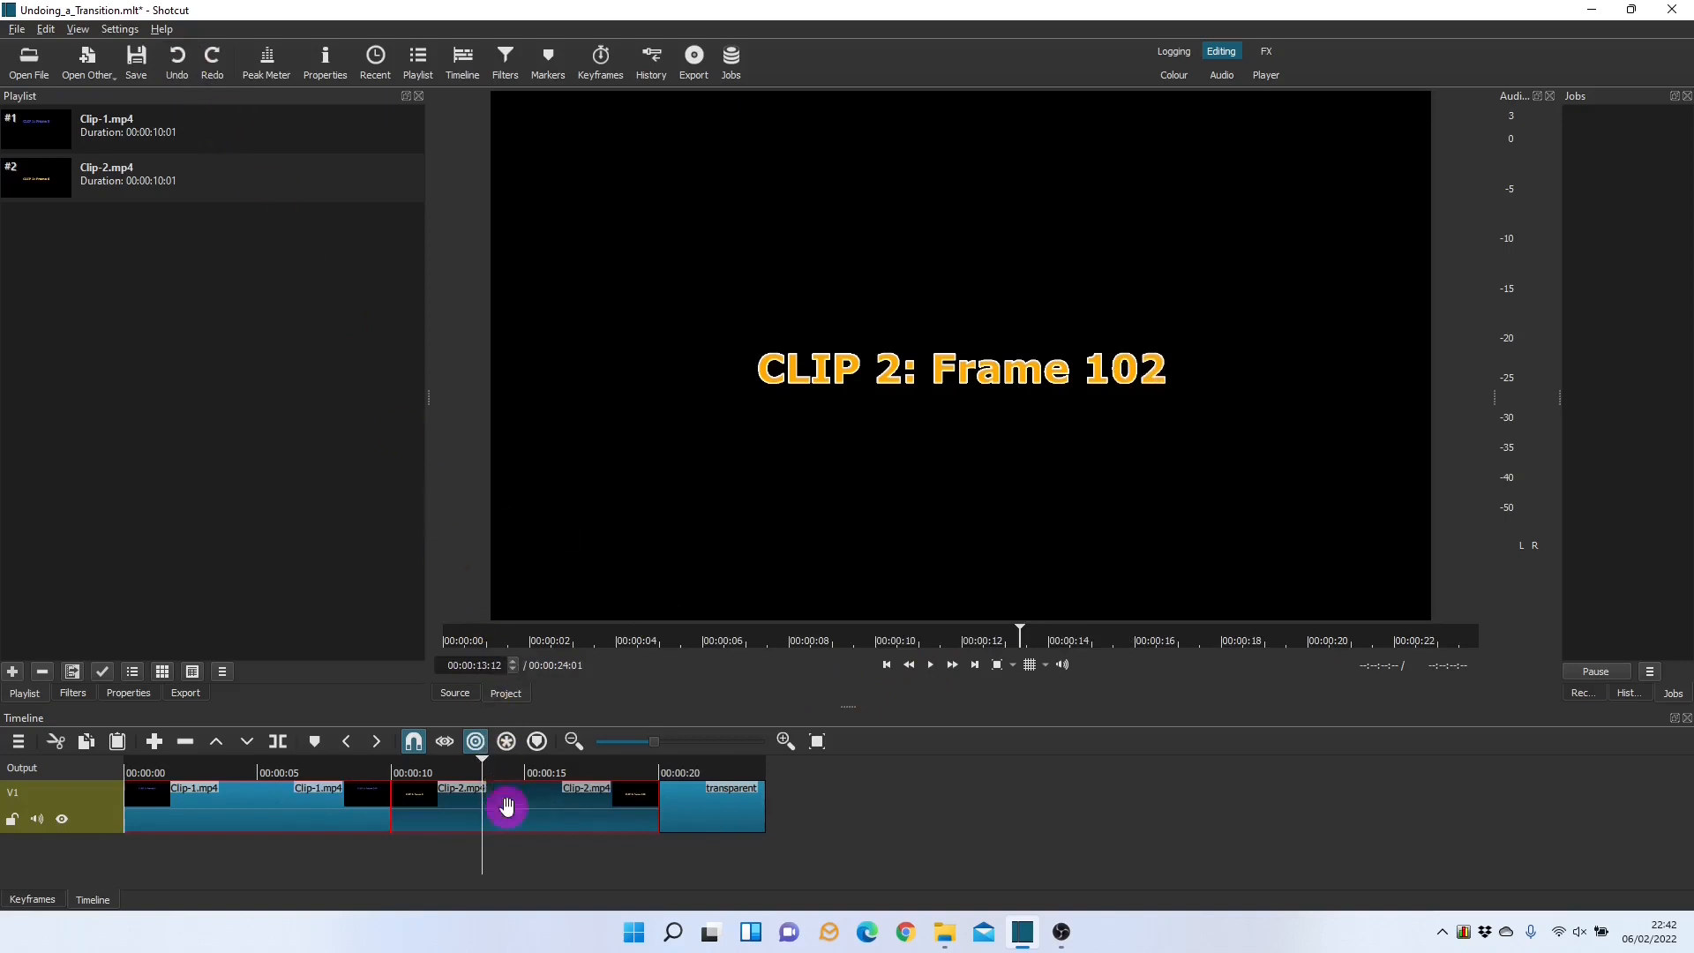
pyautogui.moveTo(509, 807); pyautogui.dragTo(441, 808)
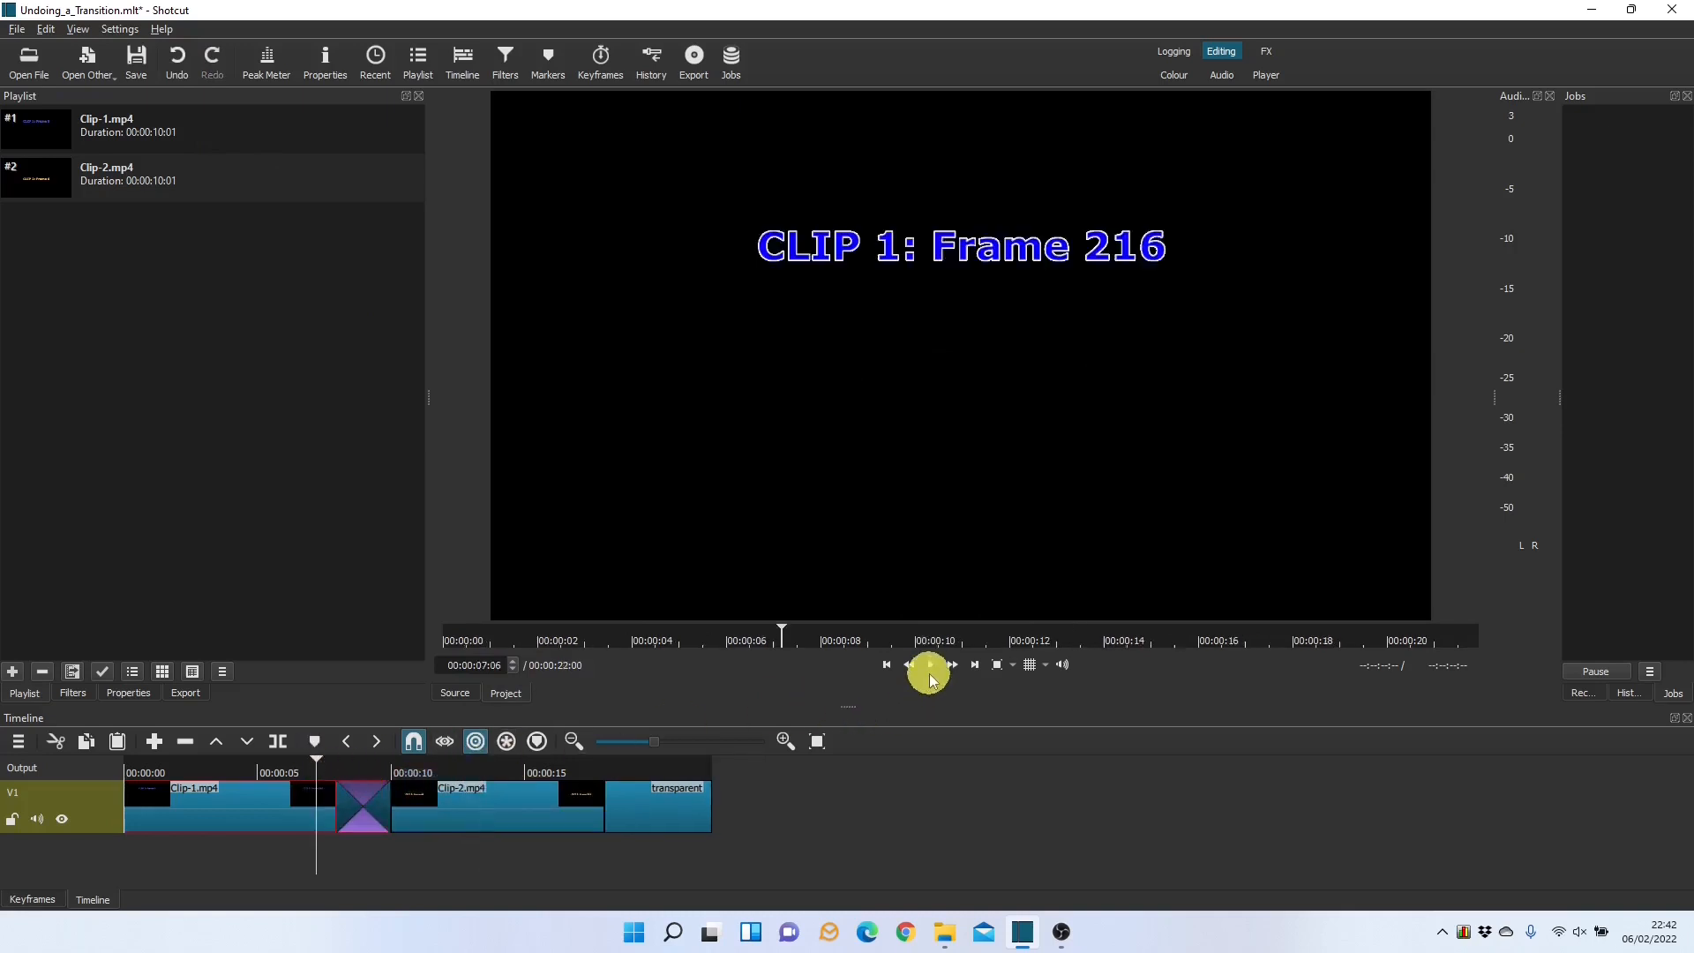
pyautogui.click(929, 664)
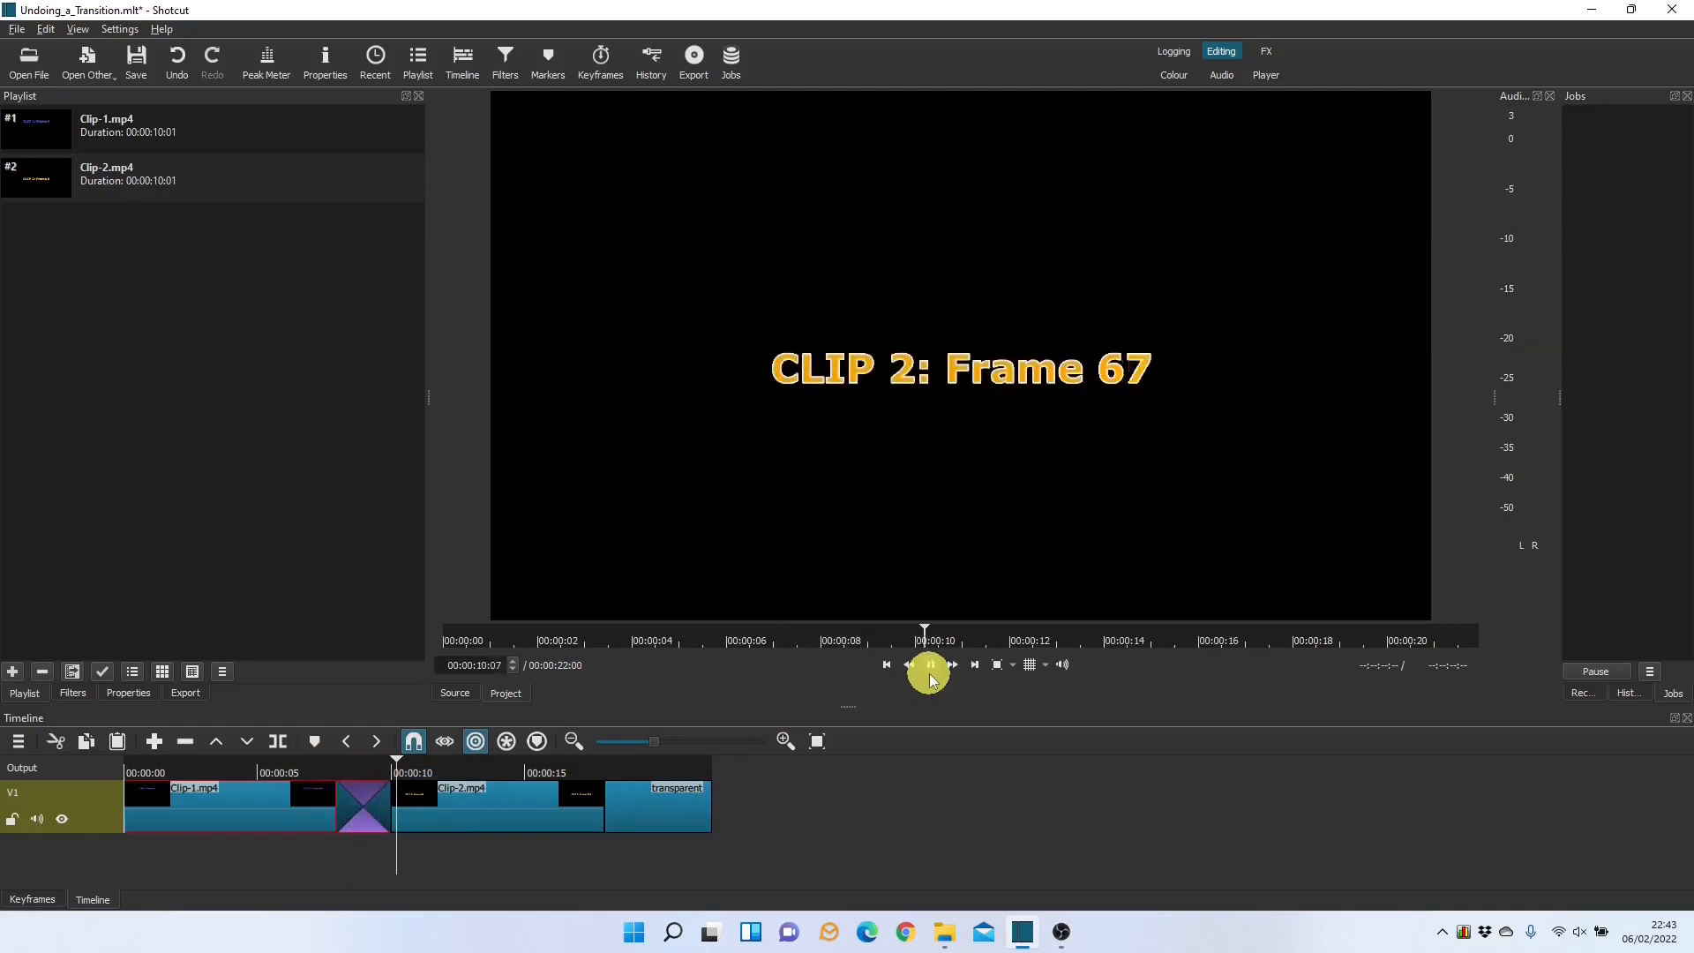
pyautogui.click(927, 665)
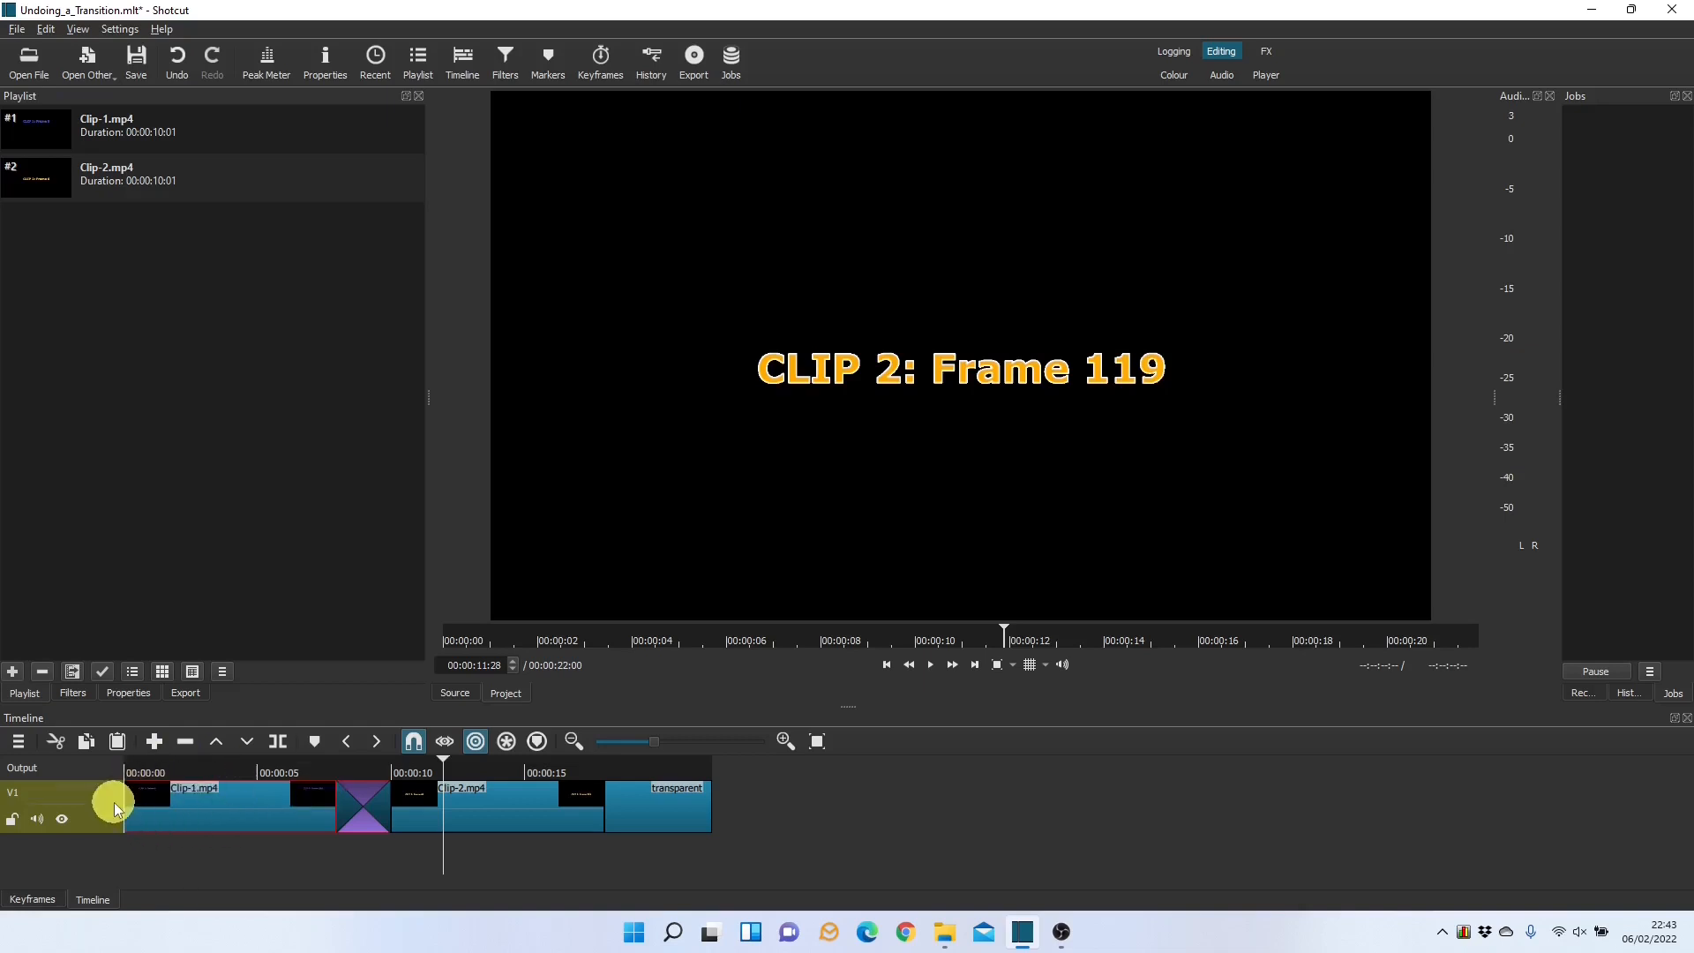
# - Add video track V2, move the transition onto it, and preview the resulting gap
pyautogui.click(17, 742)
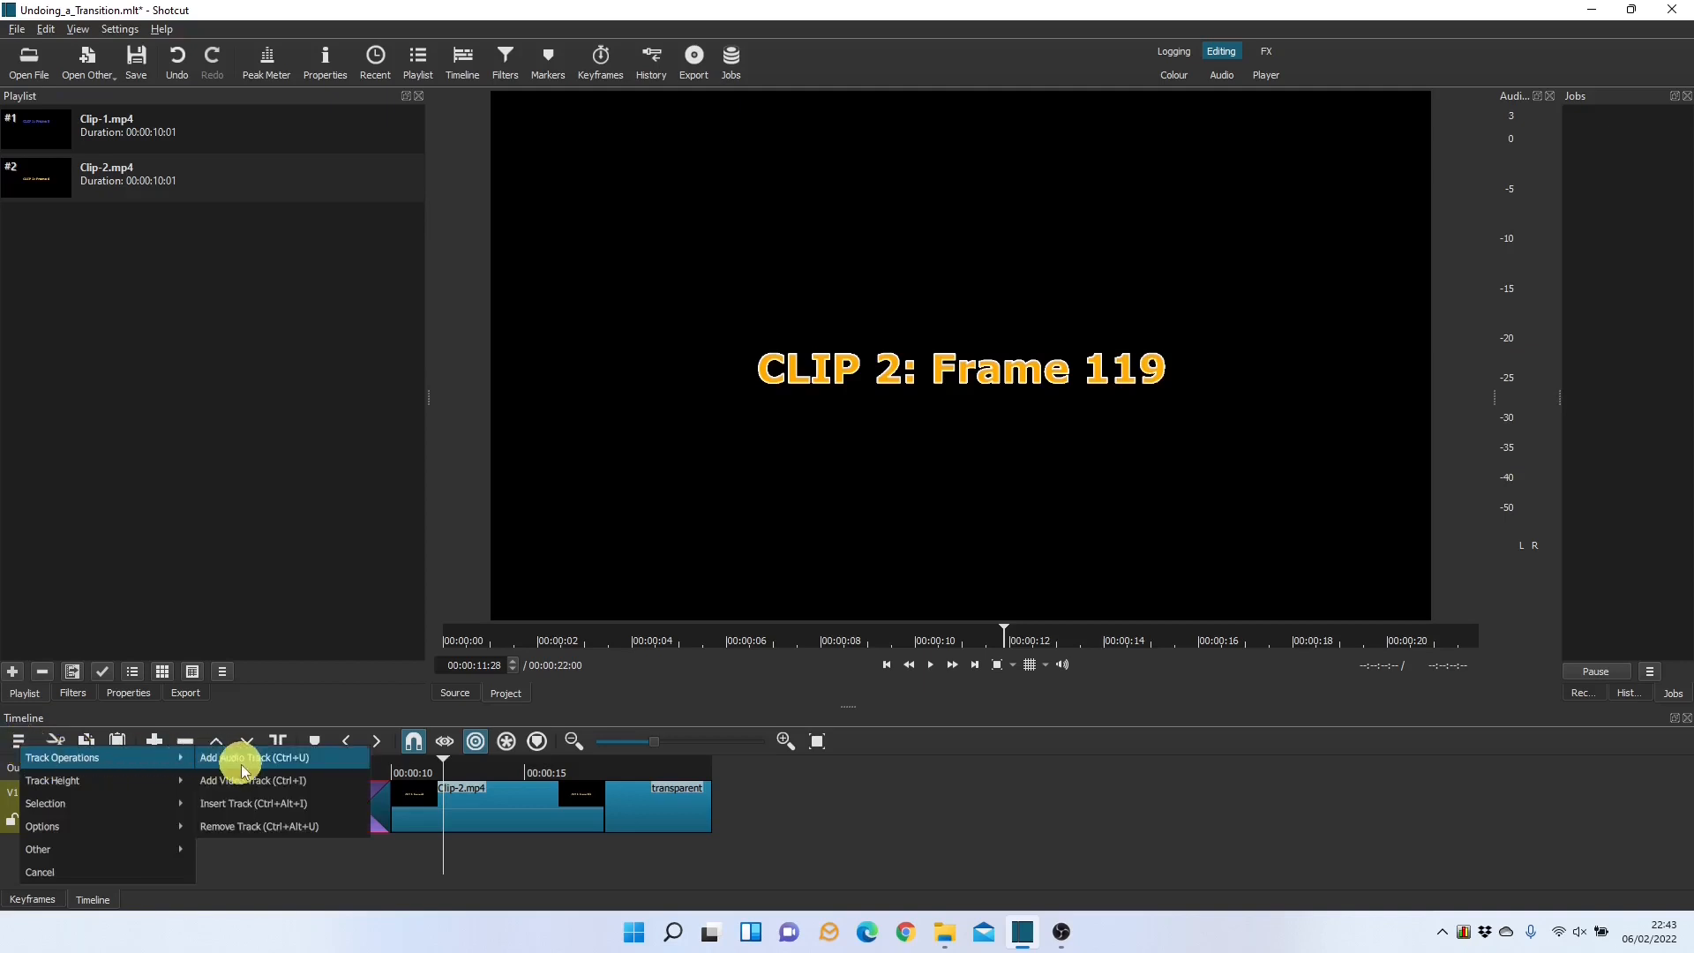
pyautogui.click(253, 780)
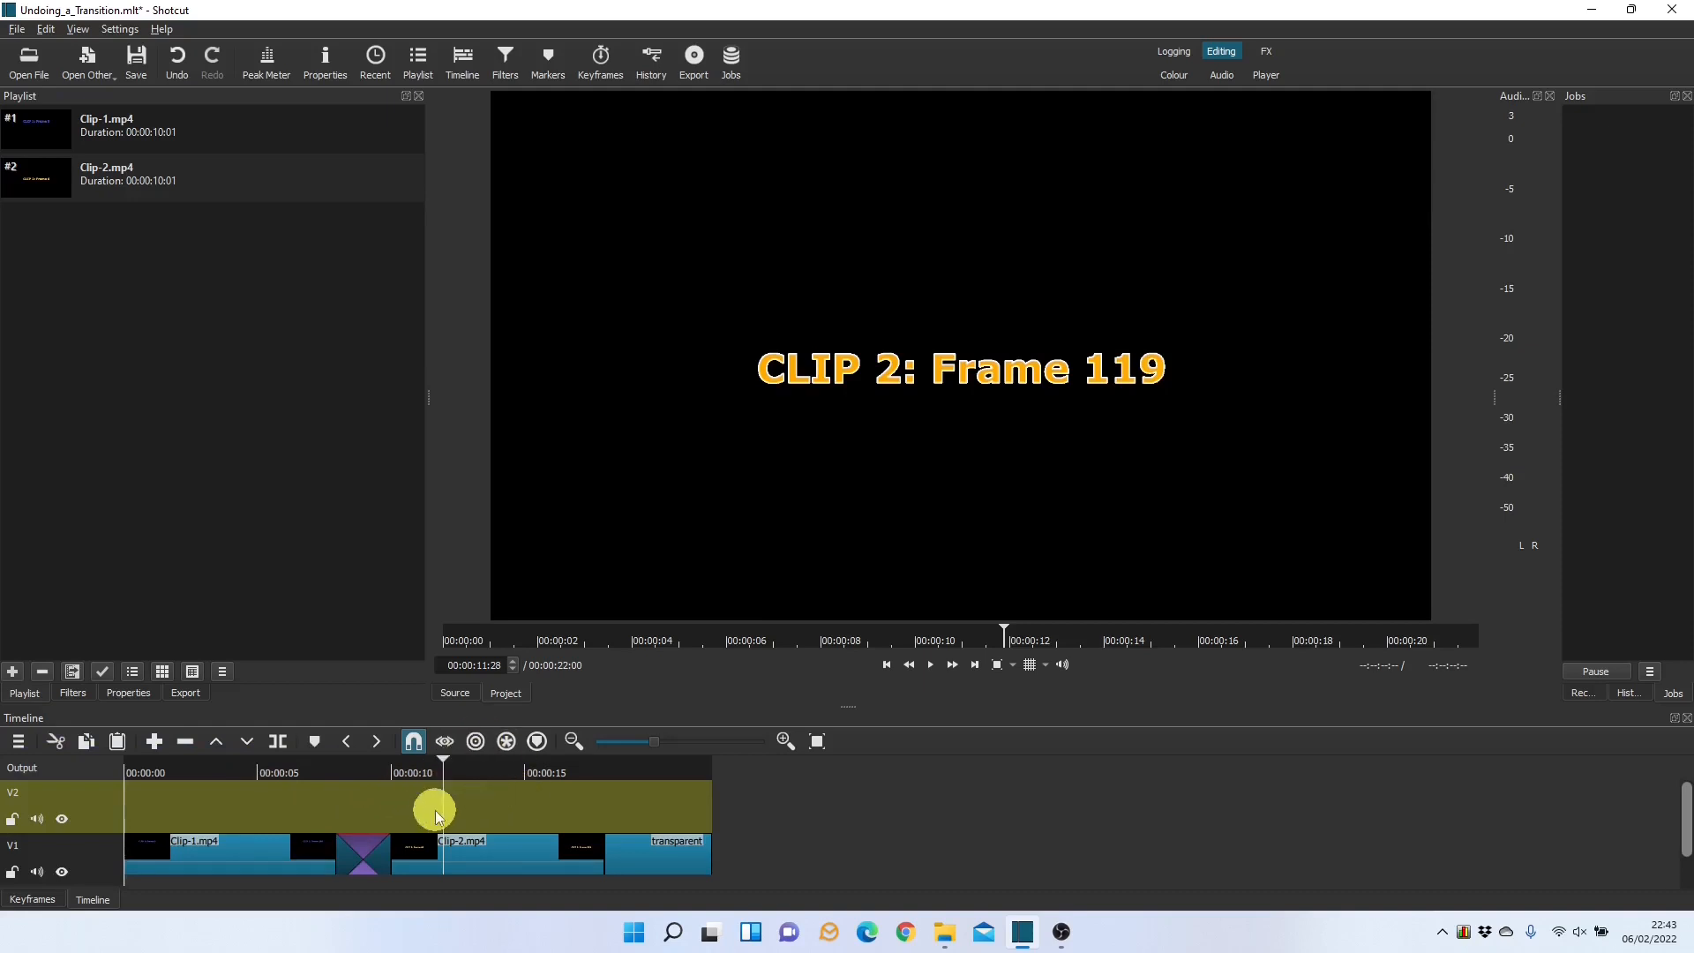
pyautogui.click(363, 853)
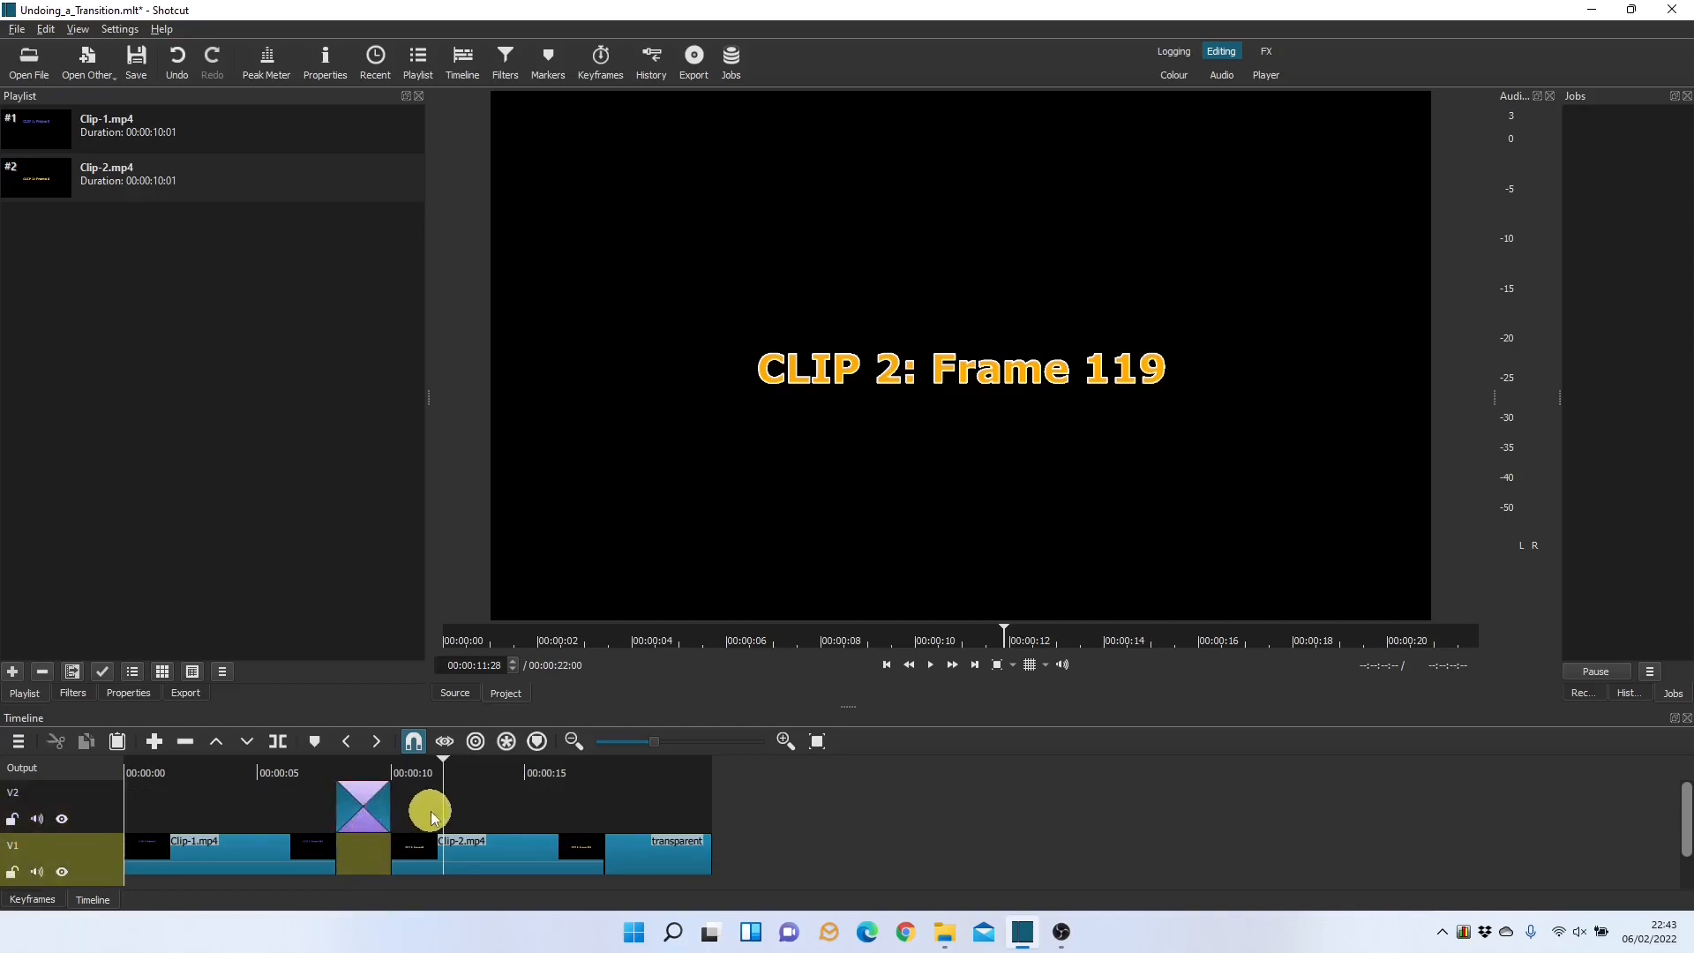
pyautogui.moveTo(480, 812)
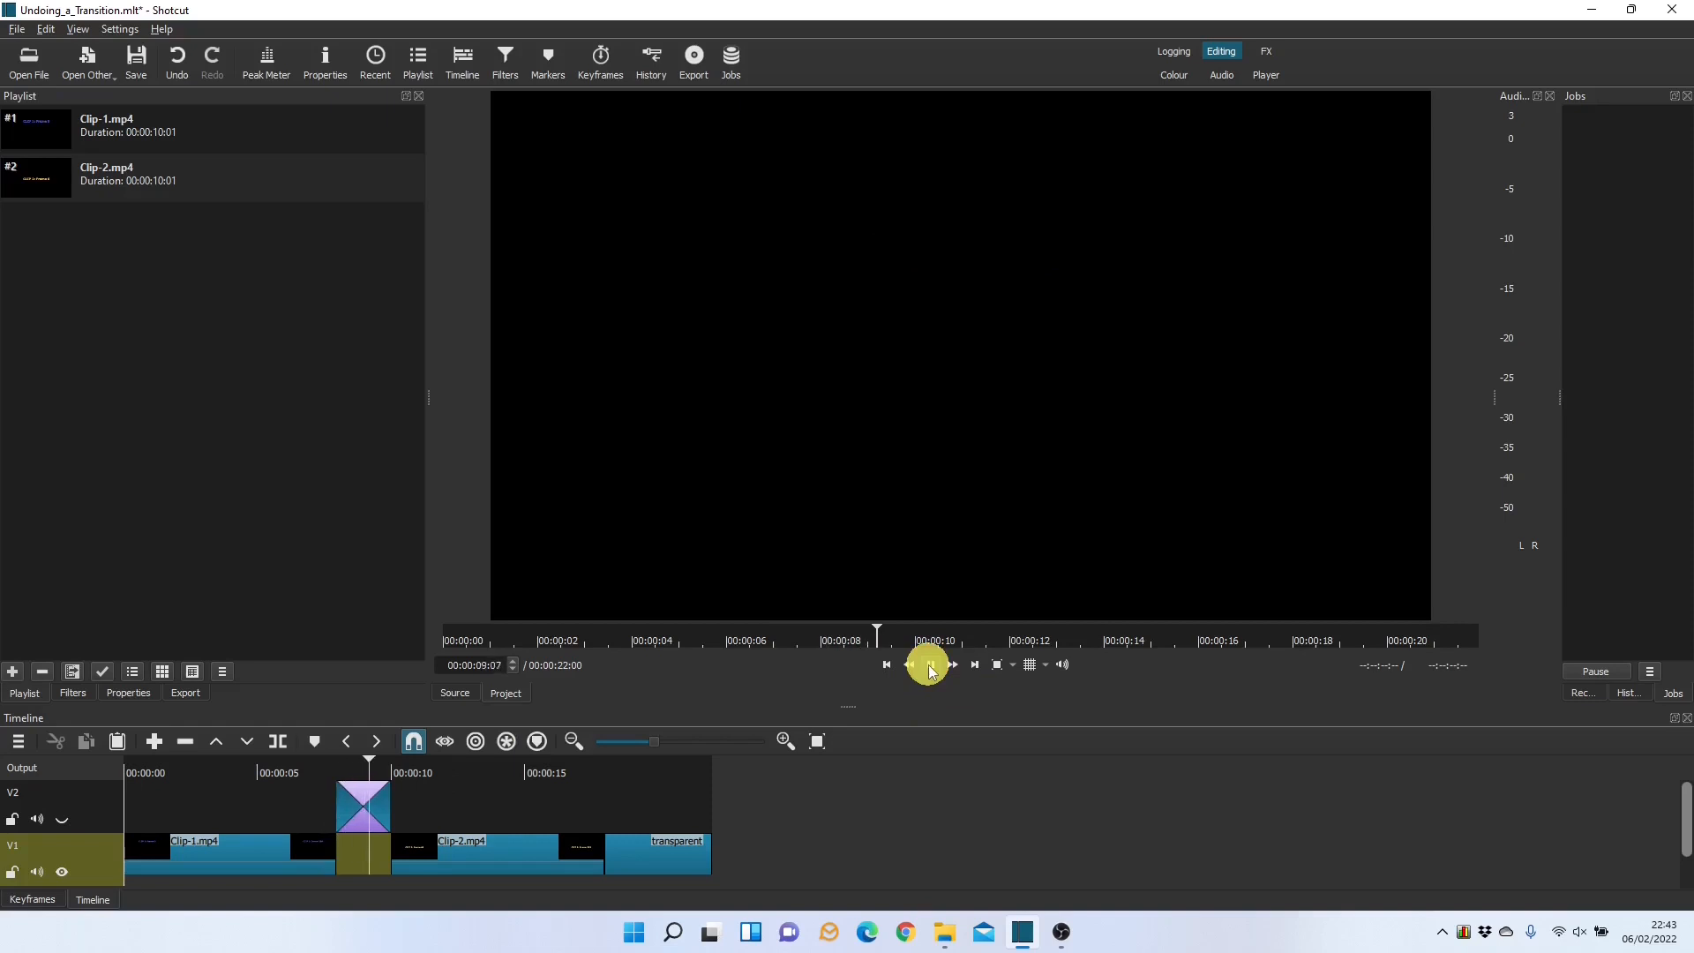
pyautogui.click(928, 665)
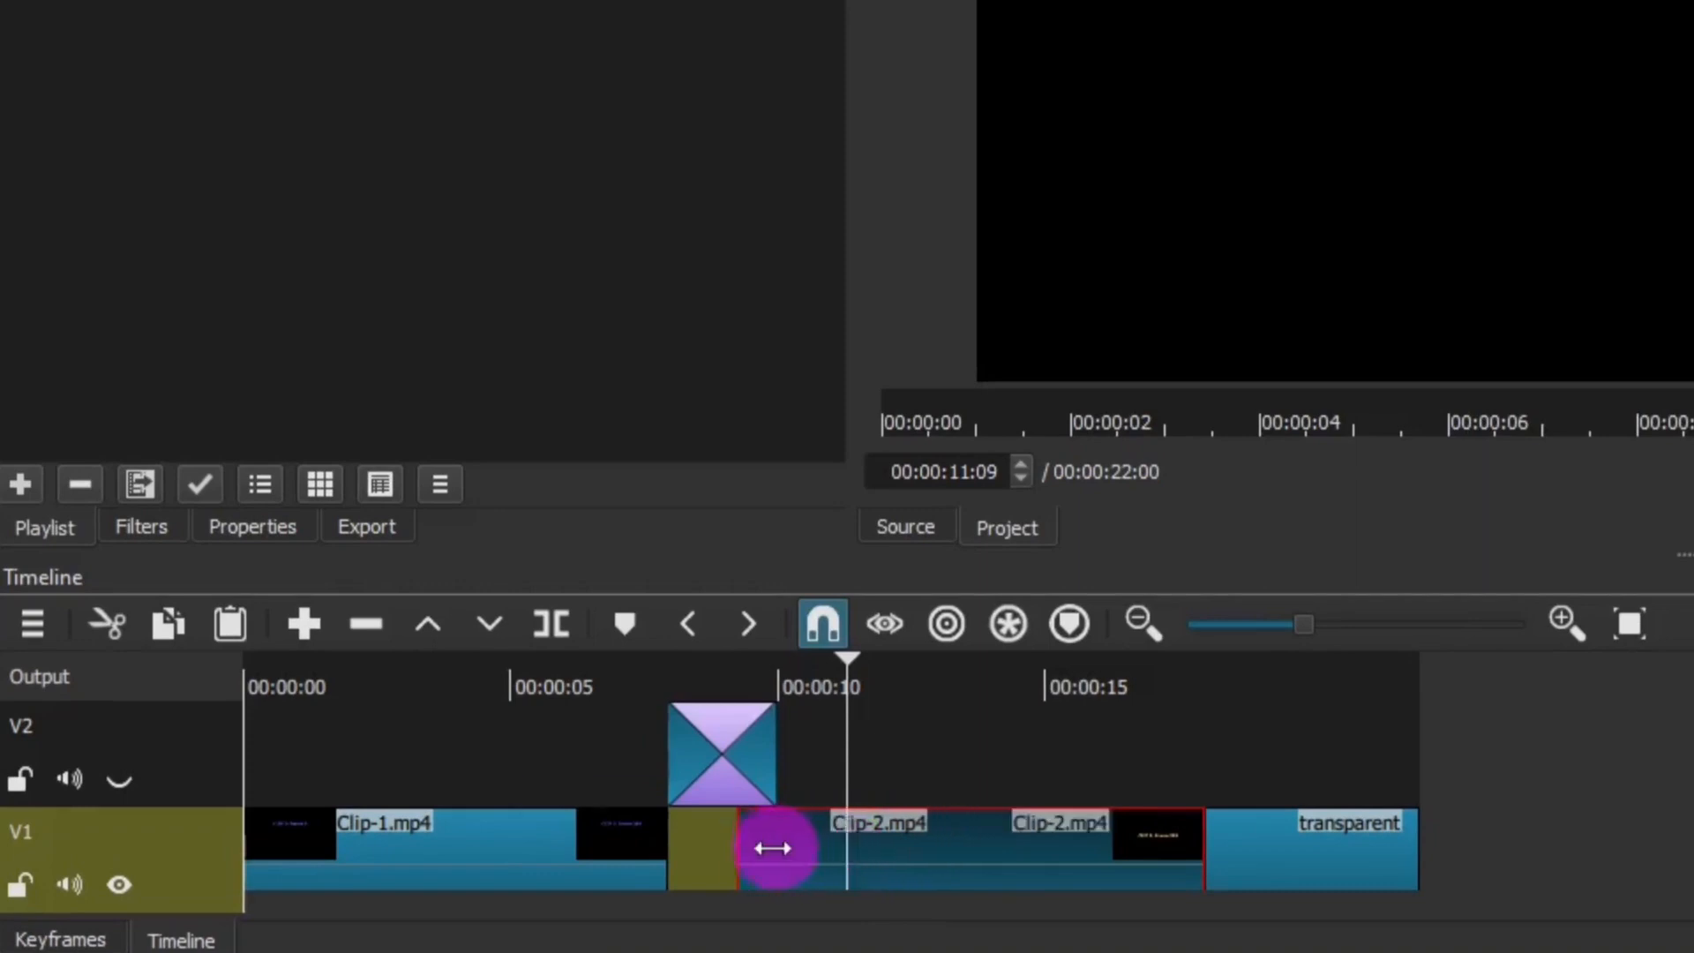
# - Extend clip 2's start to full length, enable ripple, and shift it about two seconds later
pyautogui.moveTo(773, 848); pyautogui.dragTo(698, 859)
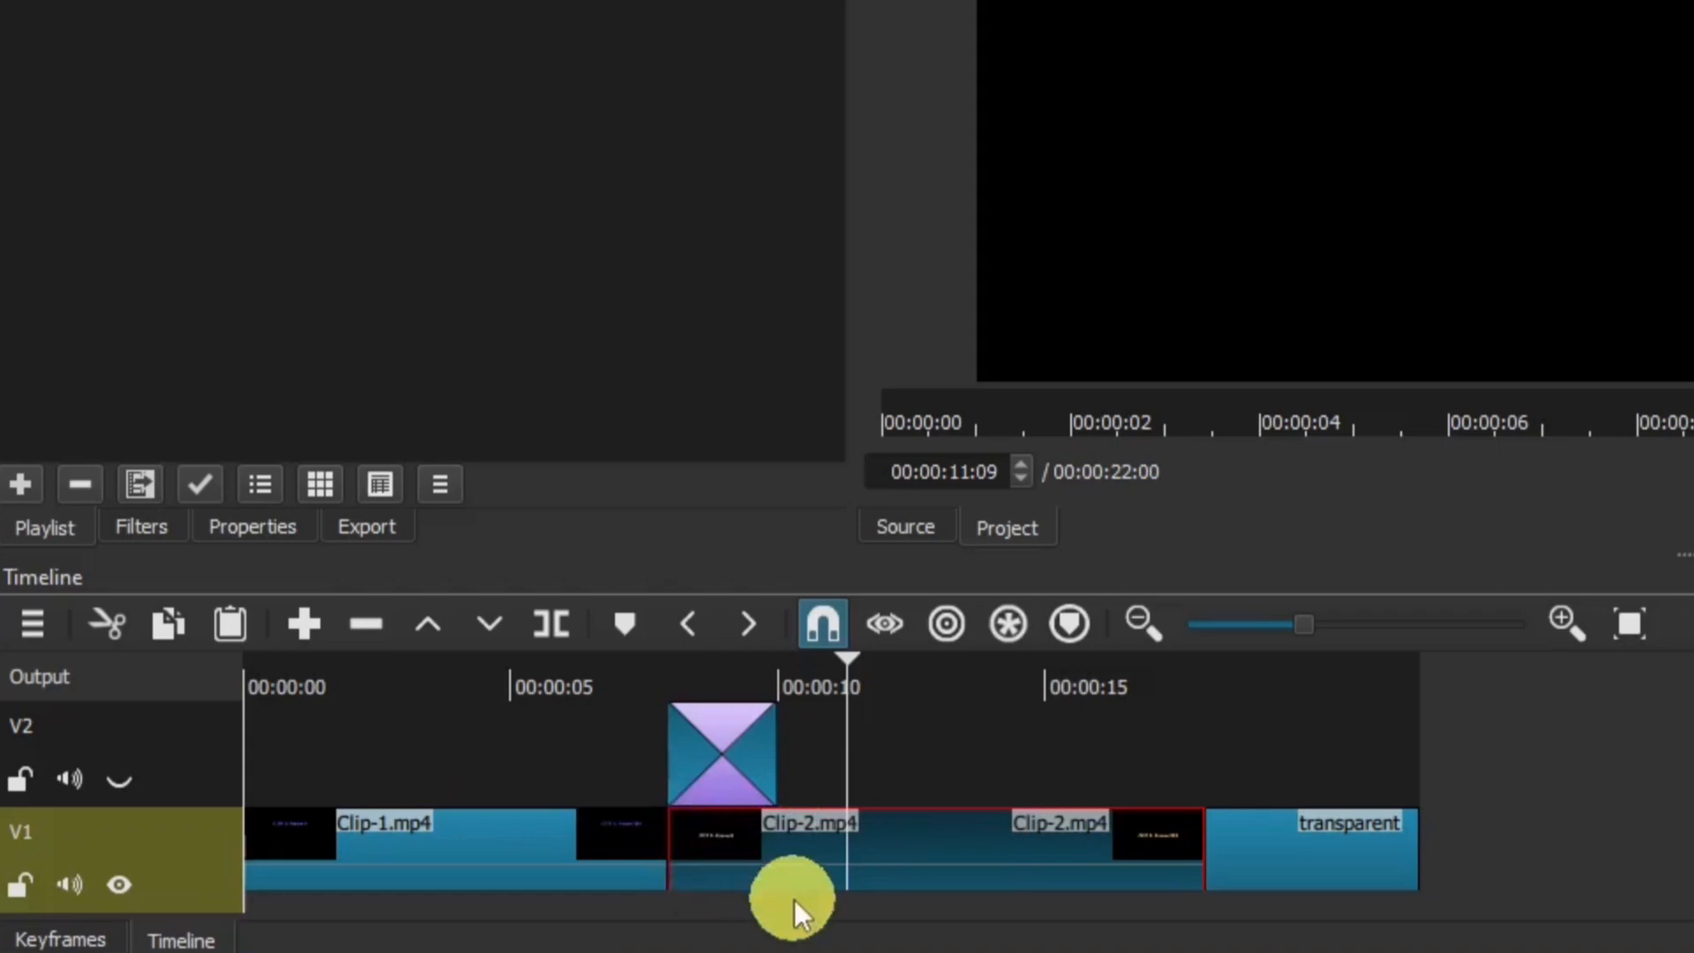
pyautogui.moveTo(945, 934)
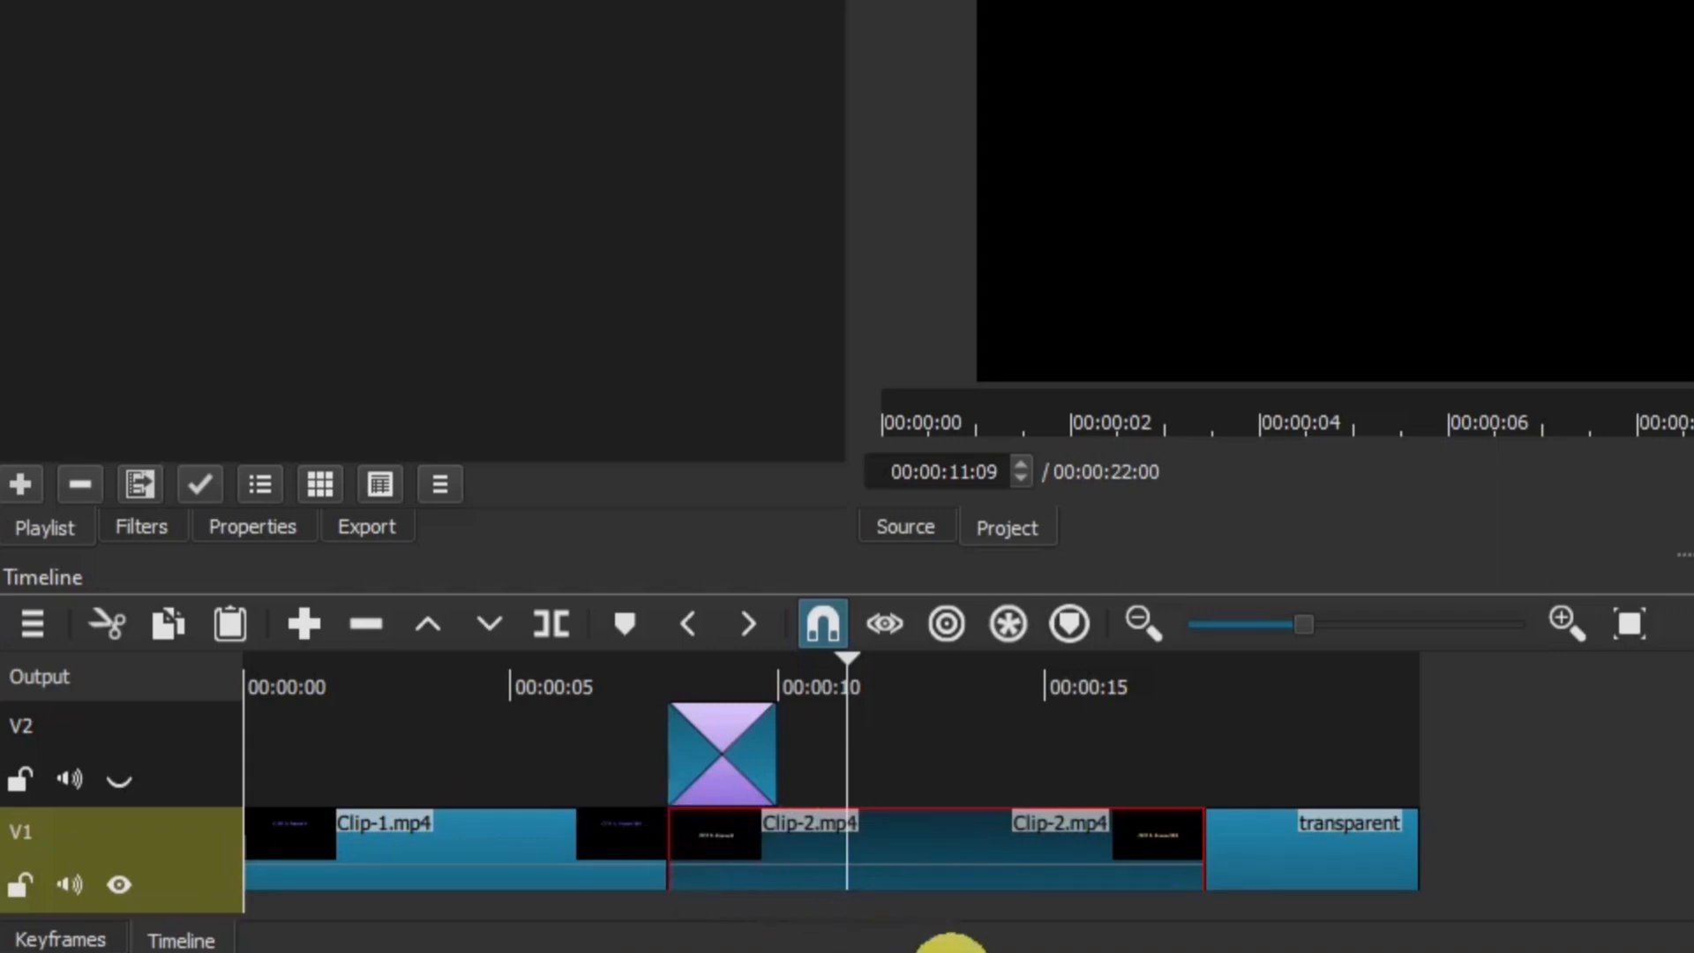
pyautogui.moveTo(945, 625)
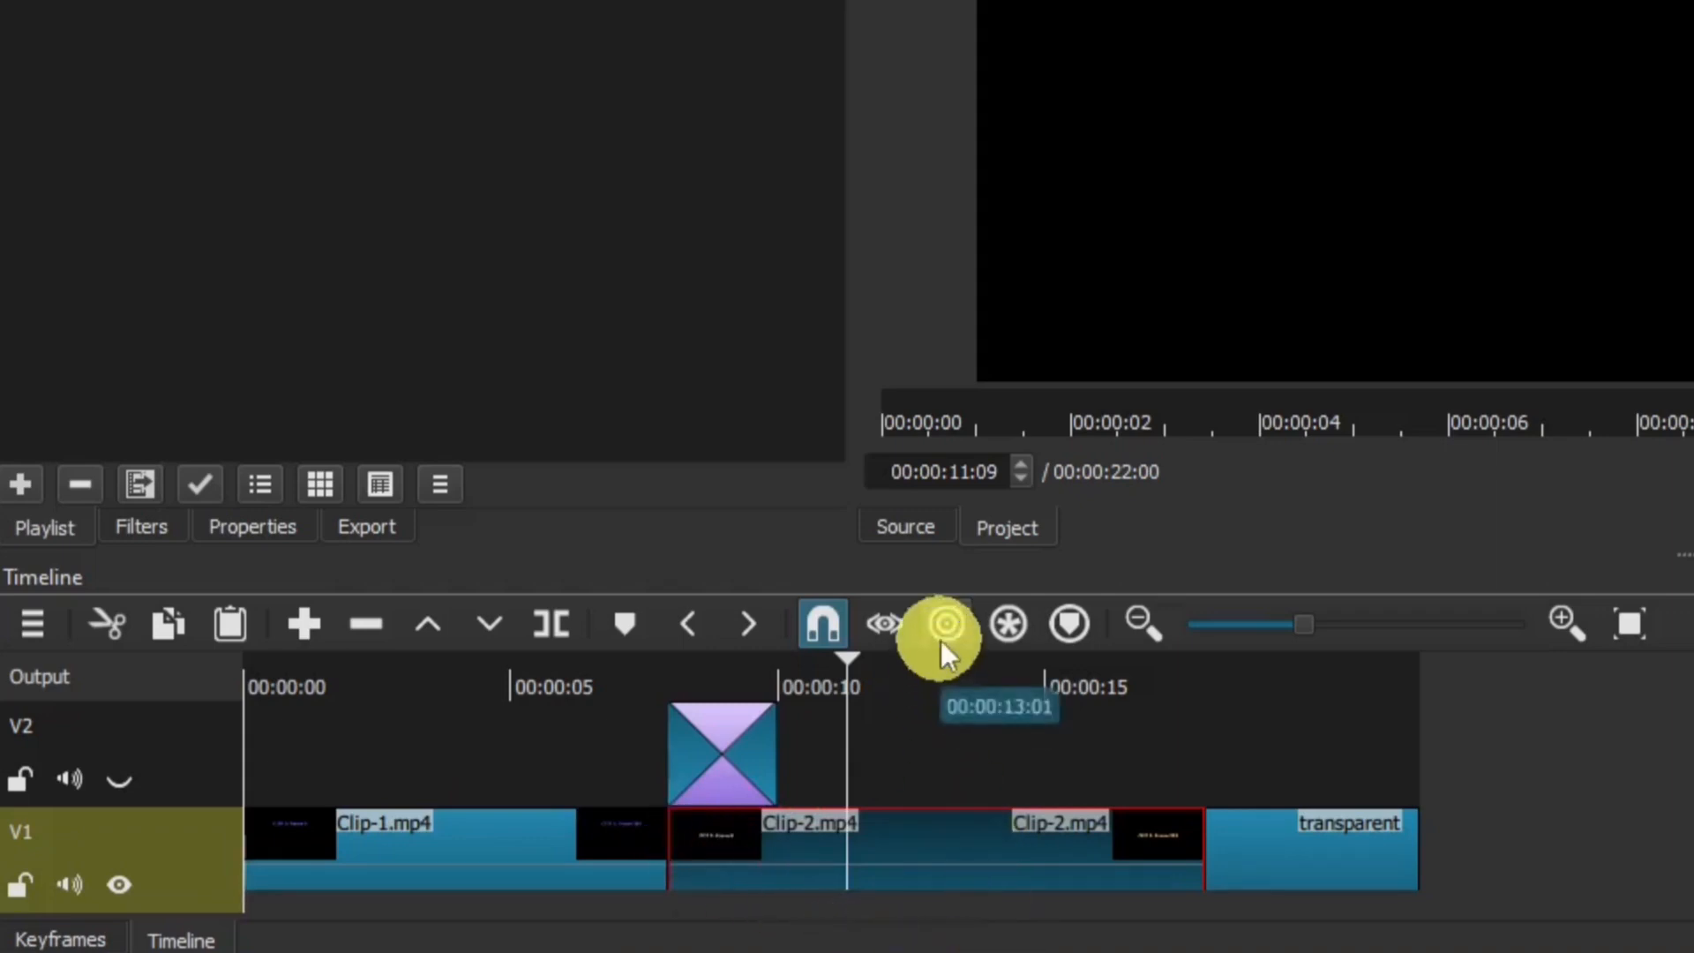
pyautogui.click(945, 624)
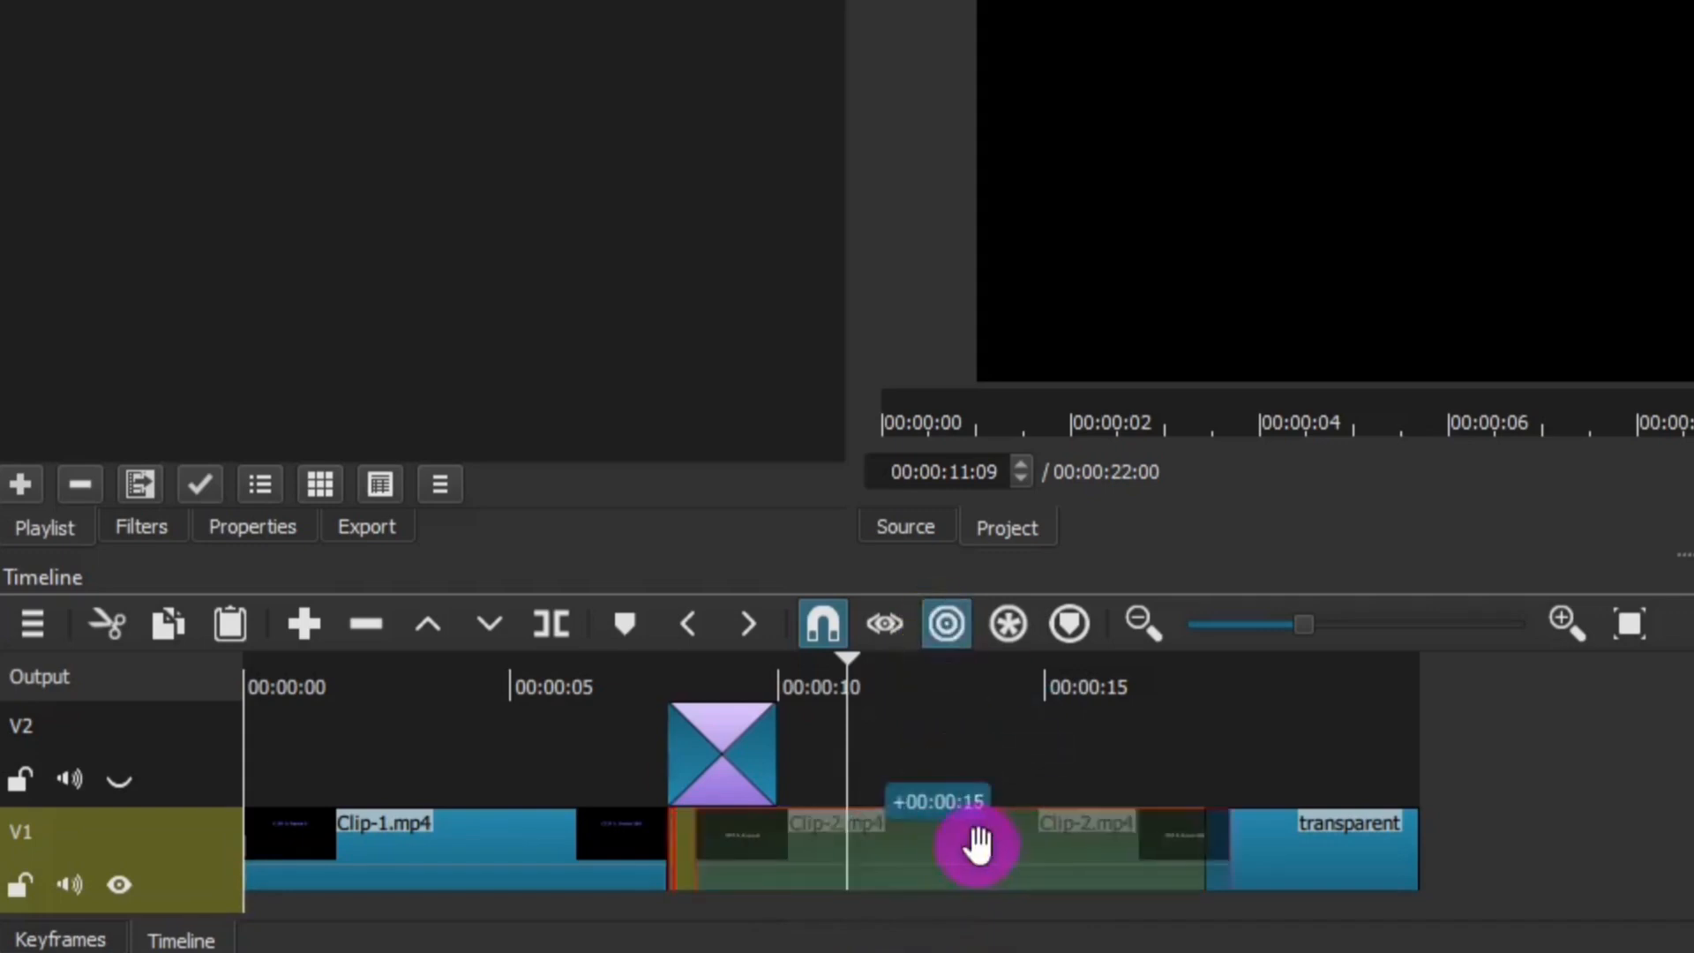
pyautogui.moveTo(973, 848); pyautogui.dragTo(1043, 859)
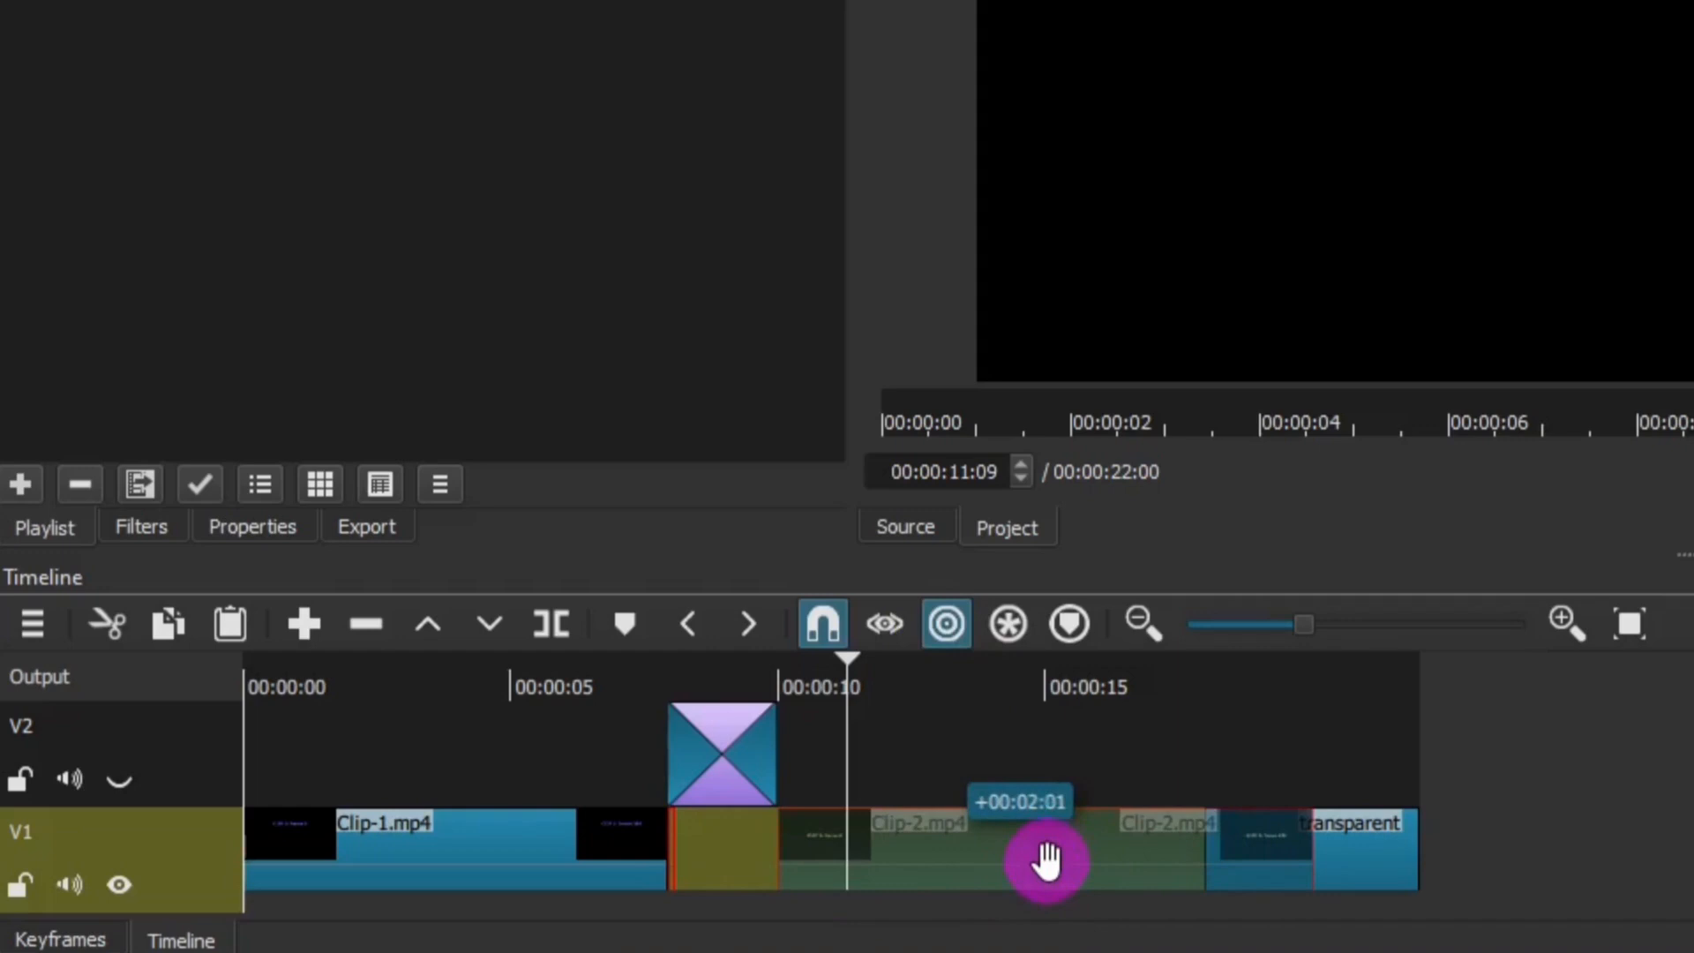
pyautogui.moveTo(1043, 861); pyautogui.dragTo(1016, 778)
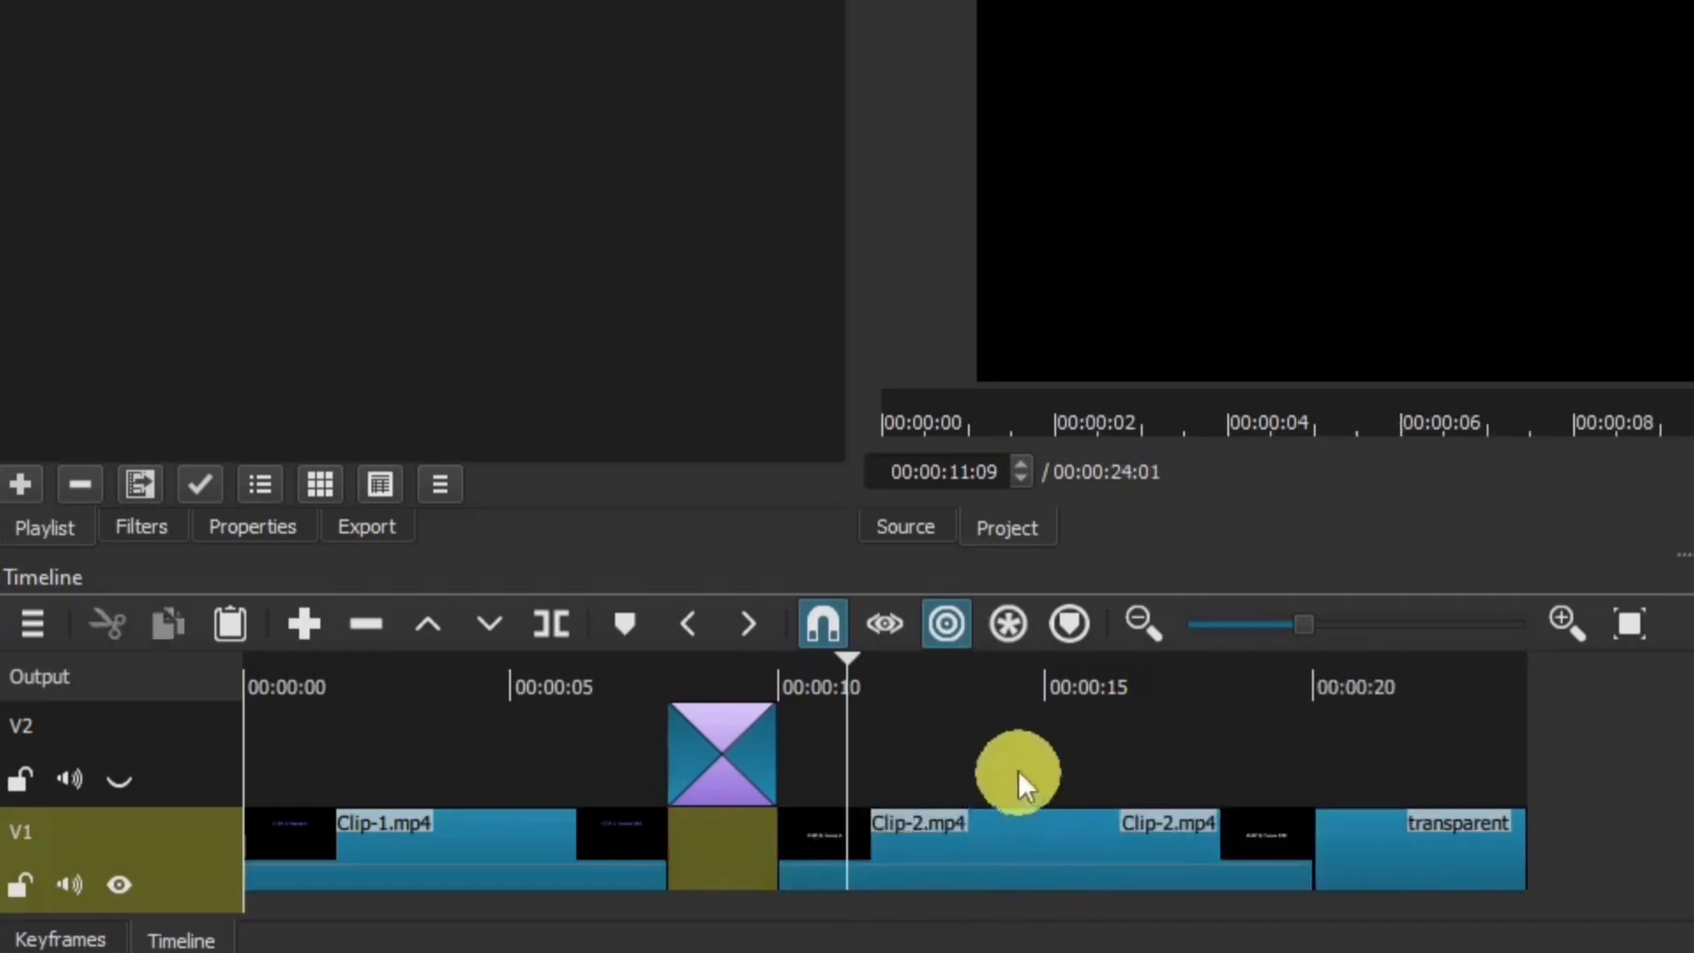
pyautogui.moveTo(947, 625)
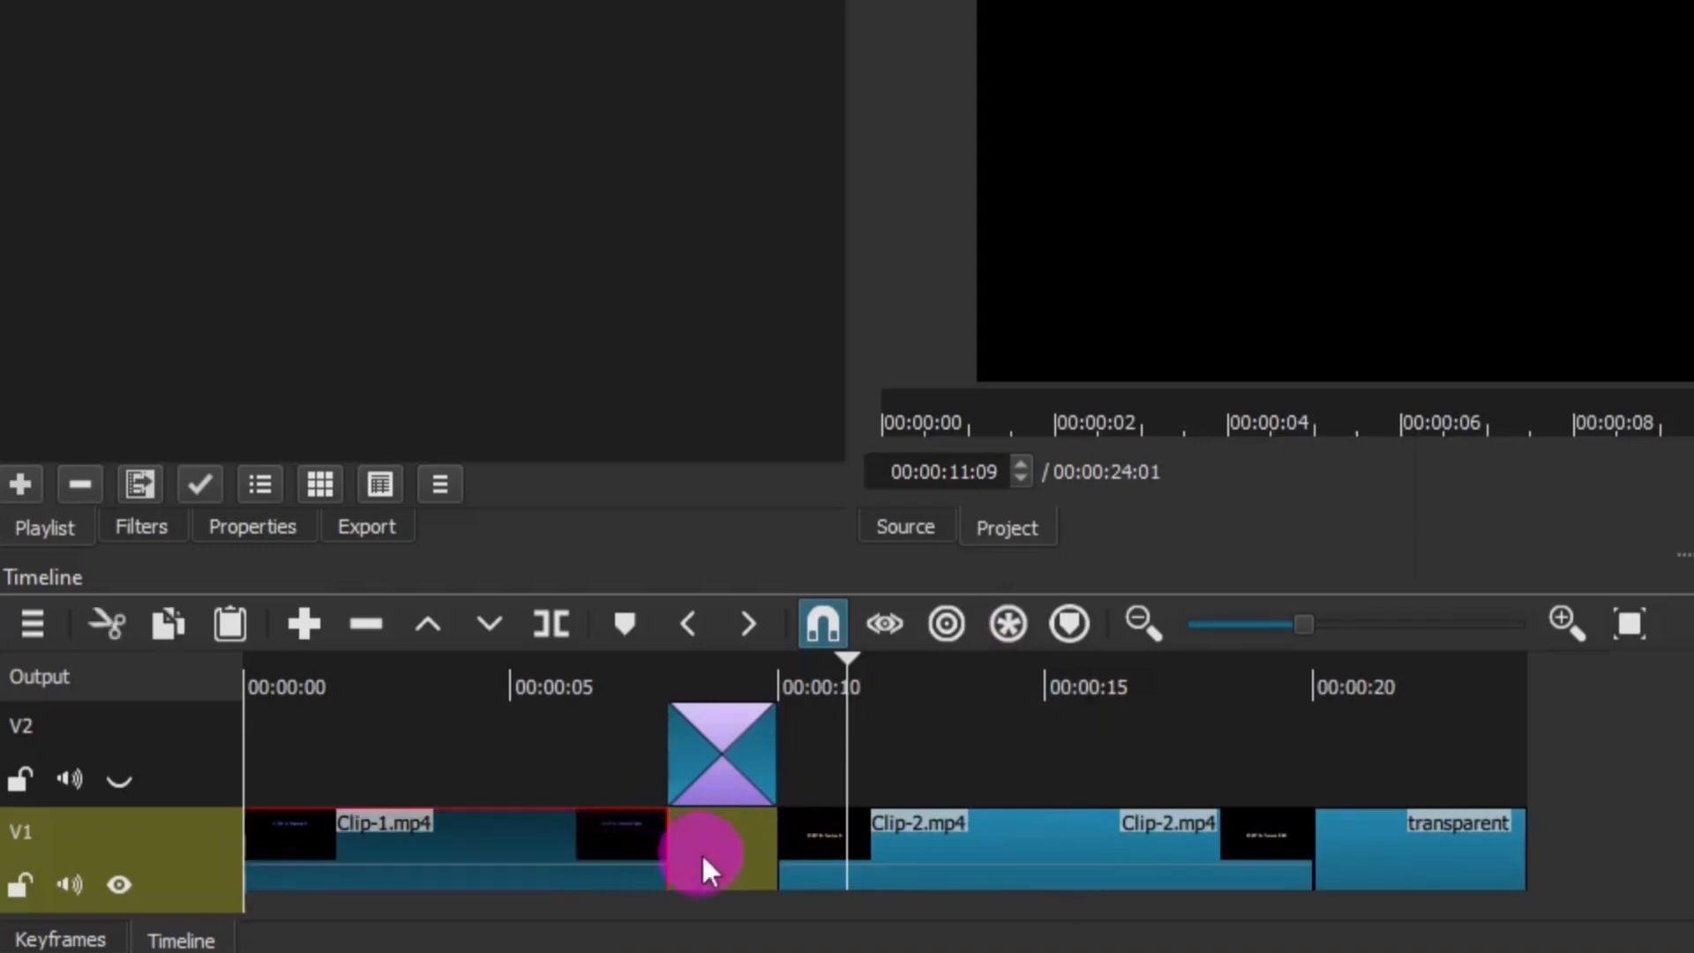
# - Drag clip 1's right edge out until it abuts clip 2 on V1
pyautogui.moveTo(703, 853); pyautogui.dragTo(735, 853)
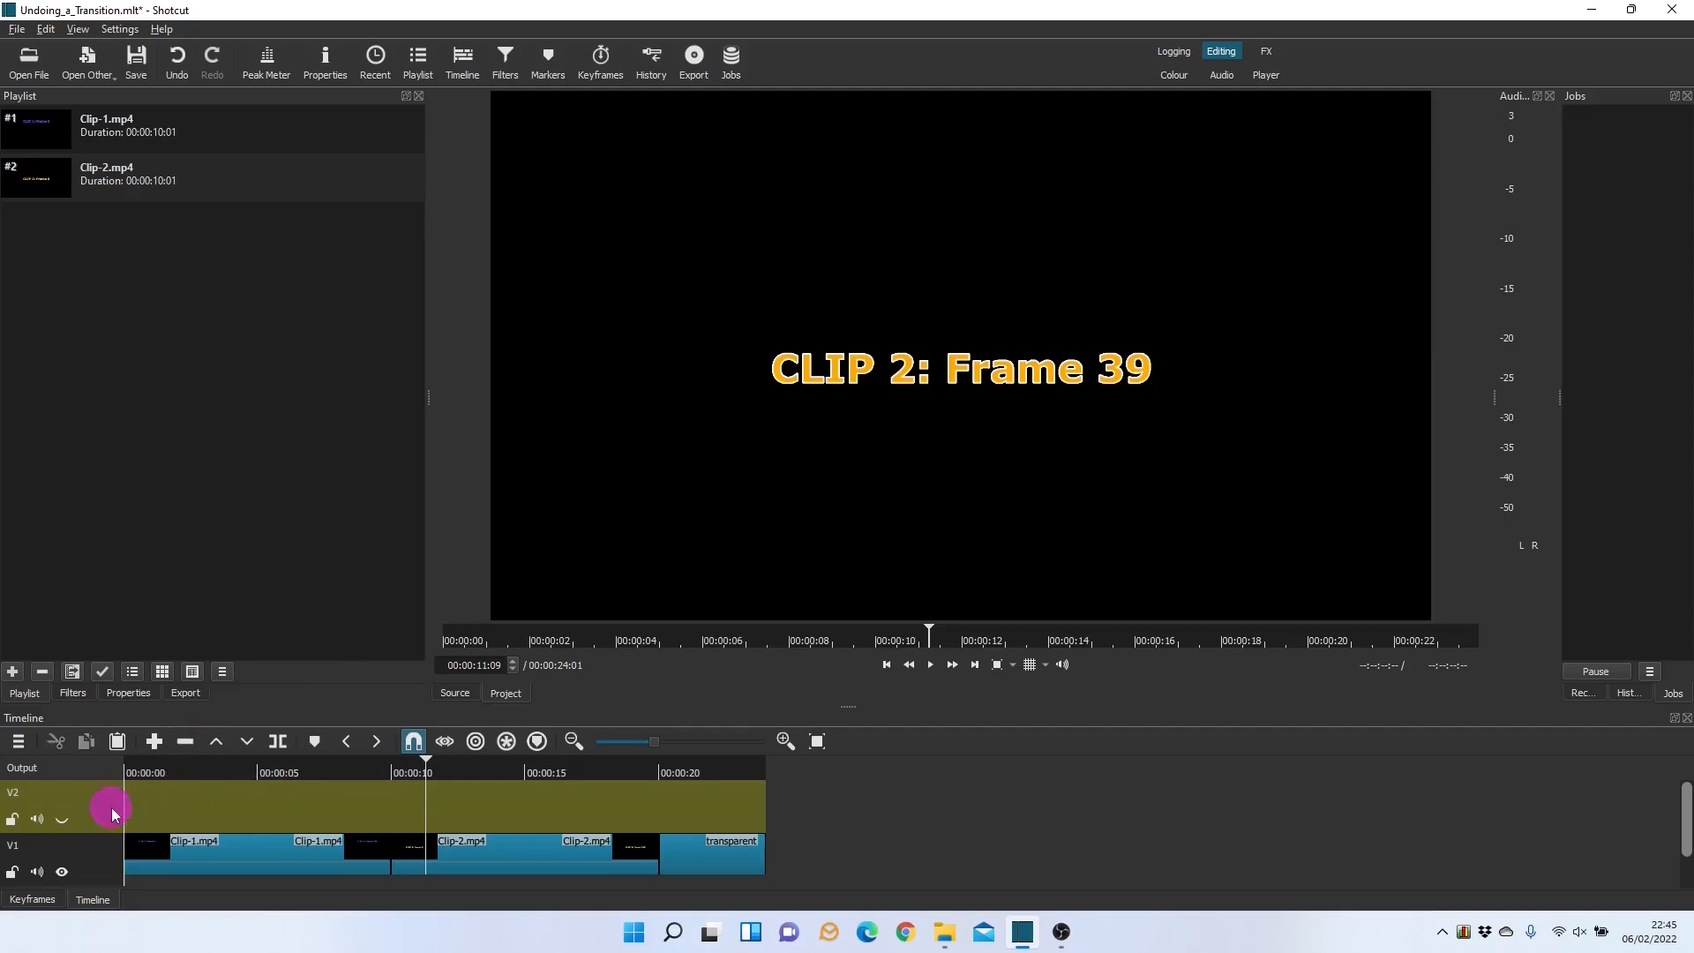
# - Open the timeline's track options menu to remove the empty V2 track
pyautogui.click(15, 740)
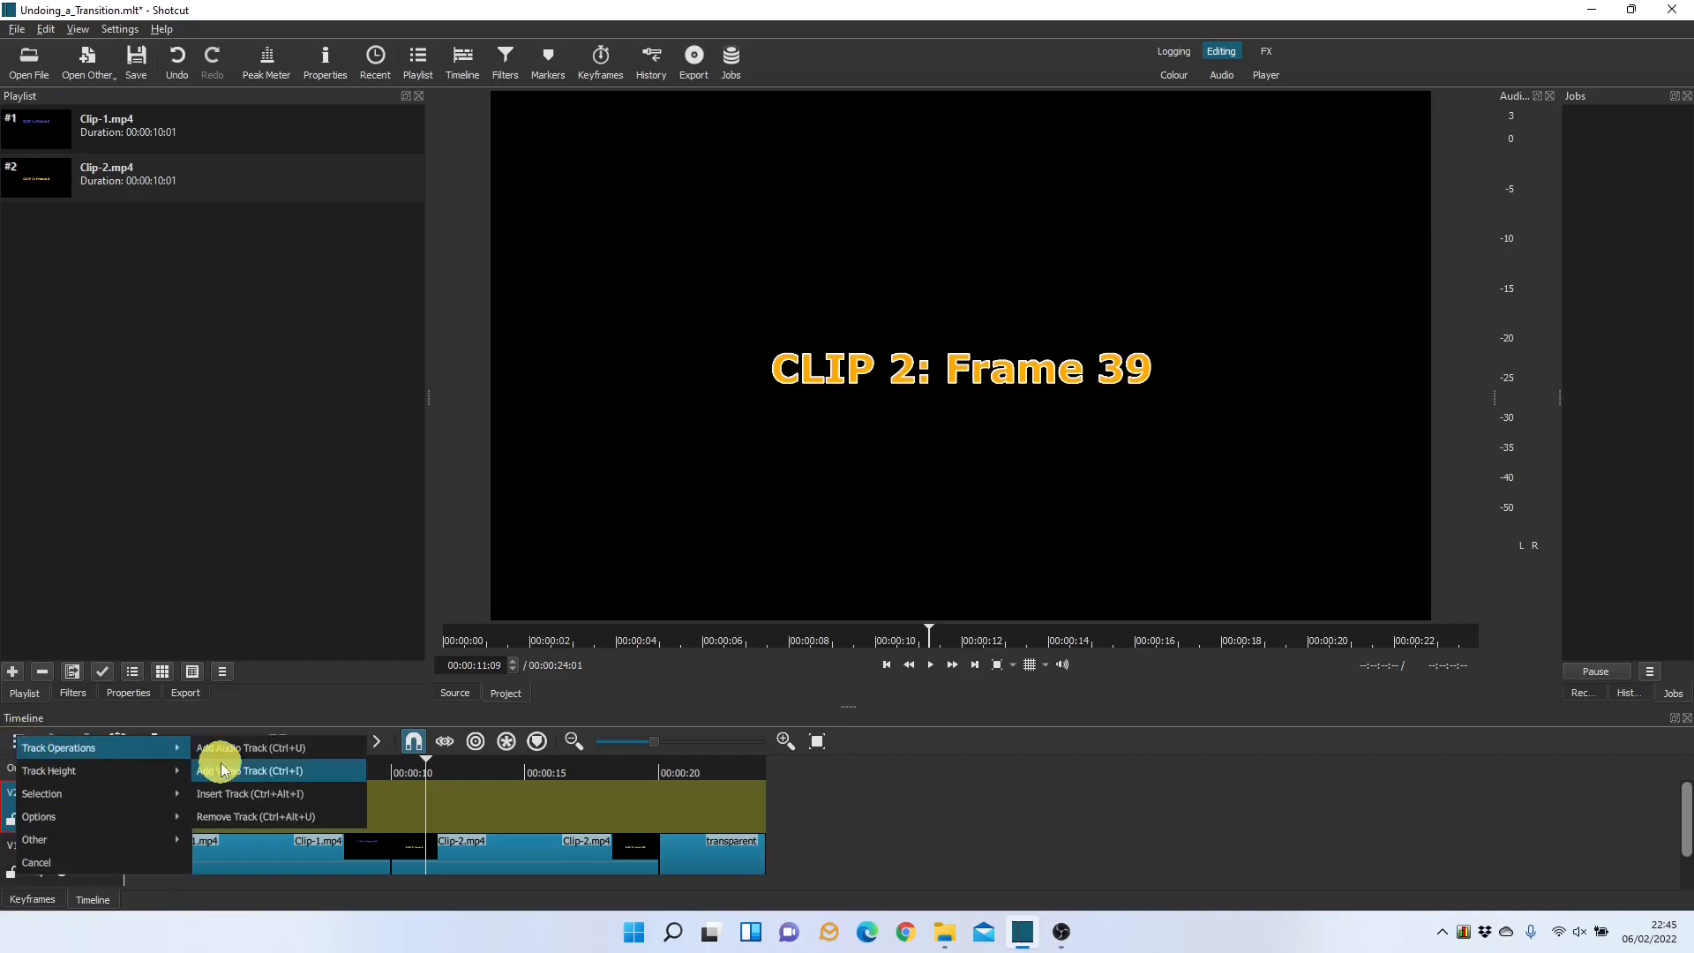
pyautogui.moveTo(269, 815)
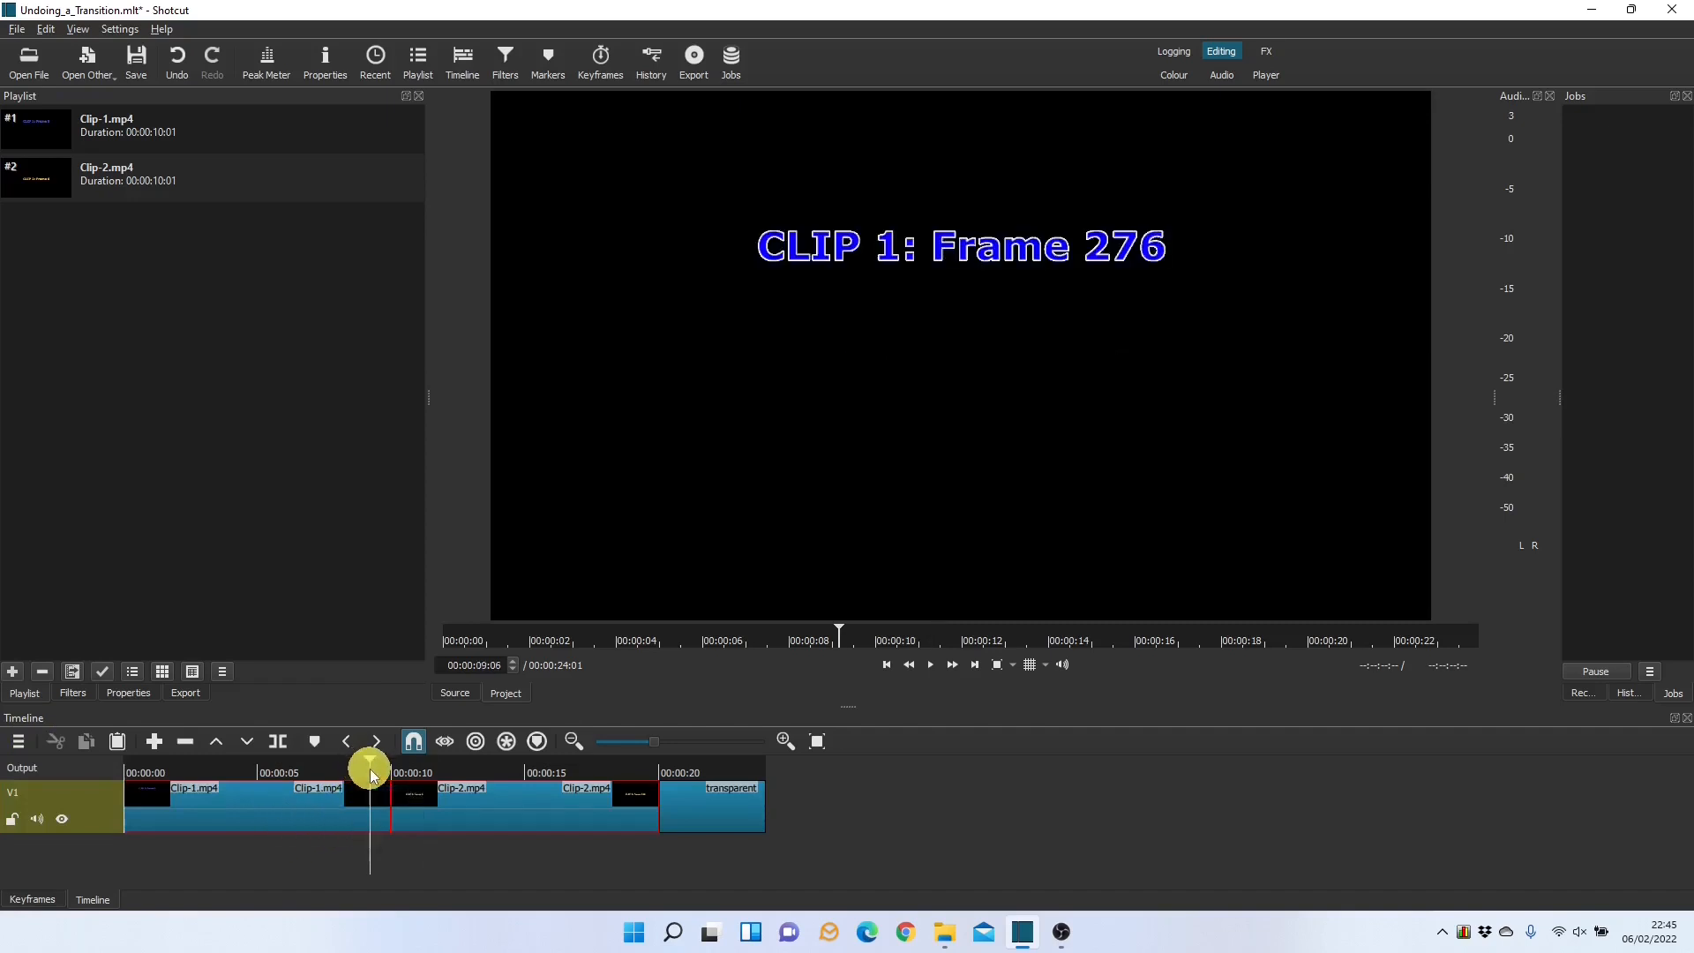
pyautogui.moveTo(684, 709)
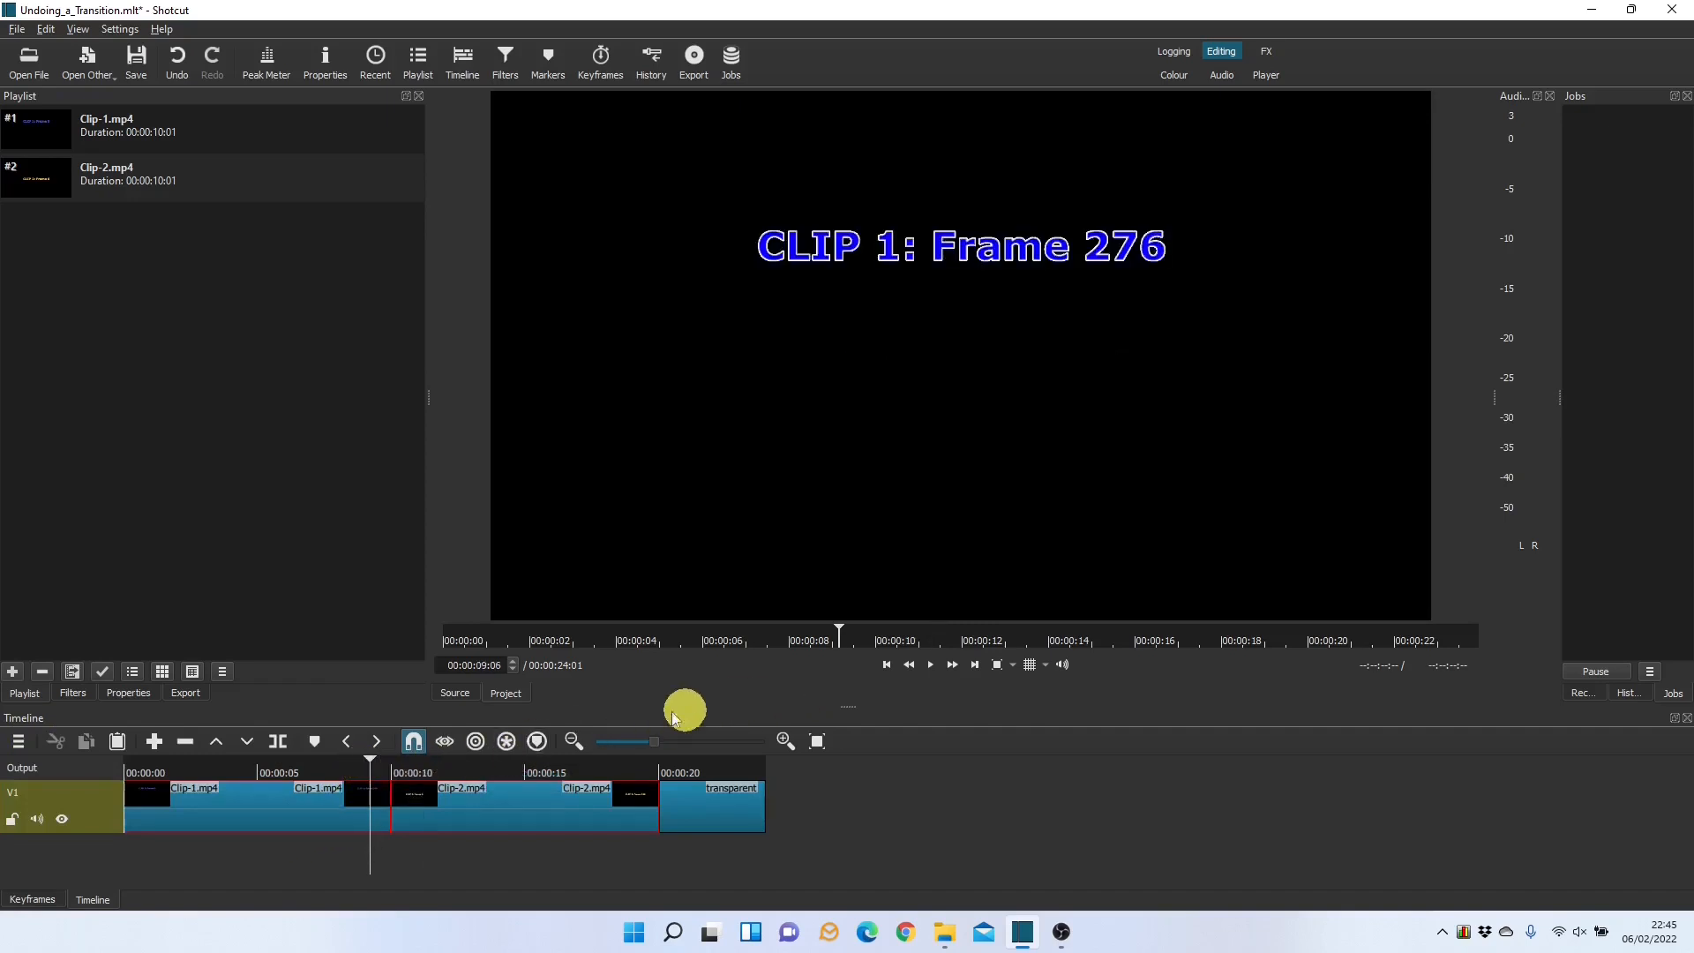